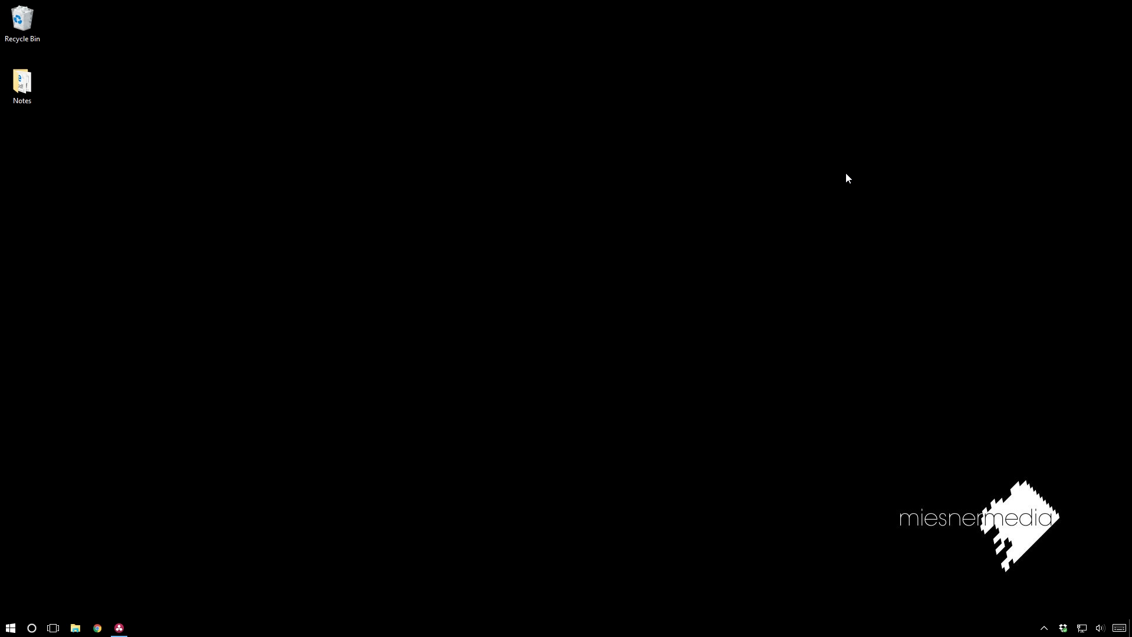
{"action": "mouse_move", "coordinate": [587, 480]}
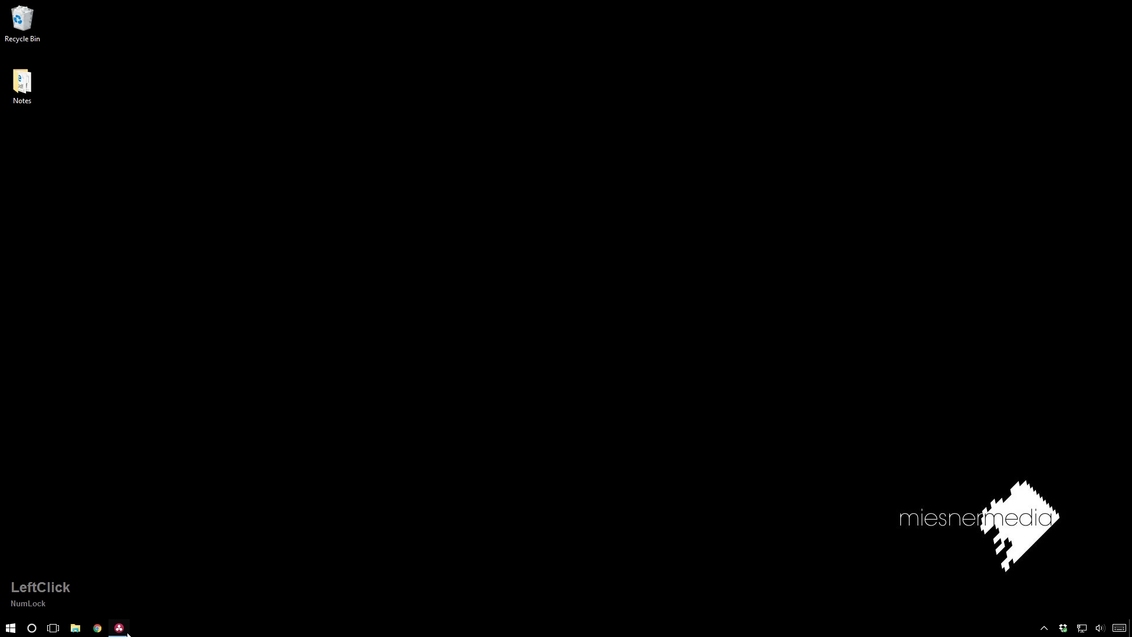
Step: Launch Resolve with the forest project and brighten node 01's primaries to lift the murky footage
{"action": "left_click", "coordinate": [119, 628]}
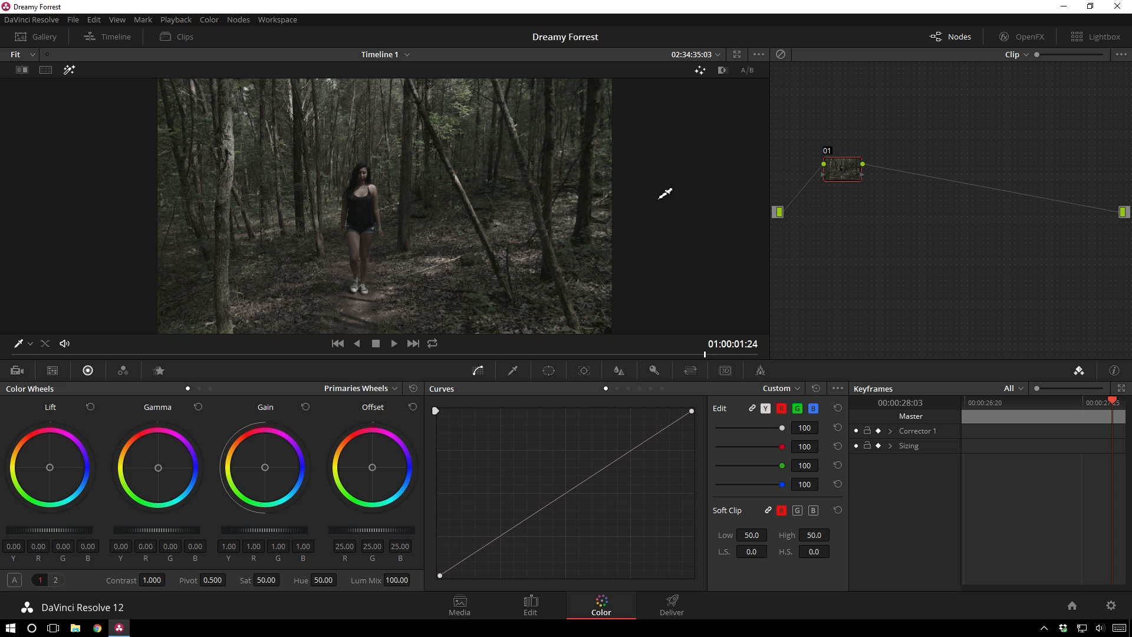
{"action": "left_click_drag", "start_coordinate": [841, 168], "coordinate": [812, 190]}
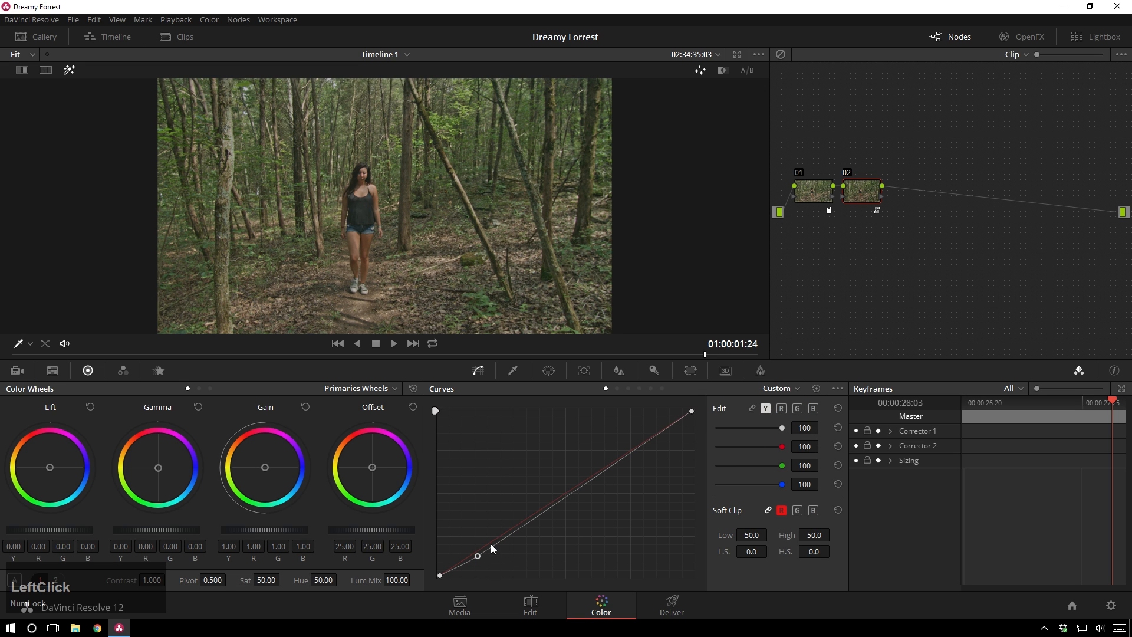
Step: Shape node 02's custom curve into a gentle S: shadows pulled down, midtones eased, highlights lifted
{"action": "left_click_drag", "start_coordinate": [477, 556], "coordinate": [531, 520]}
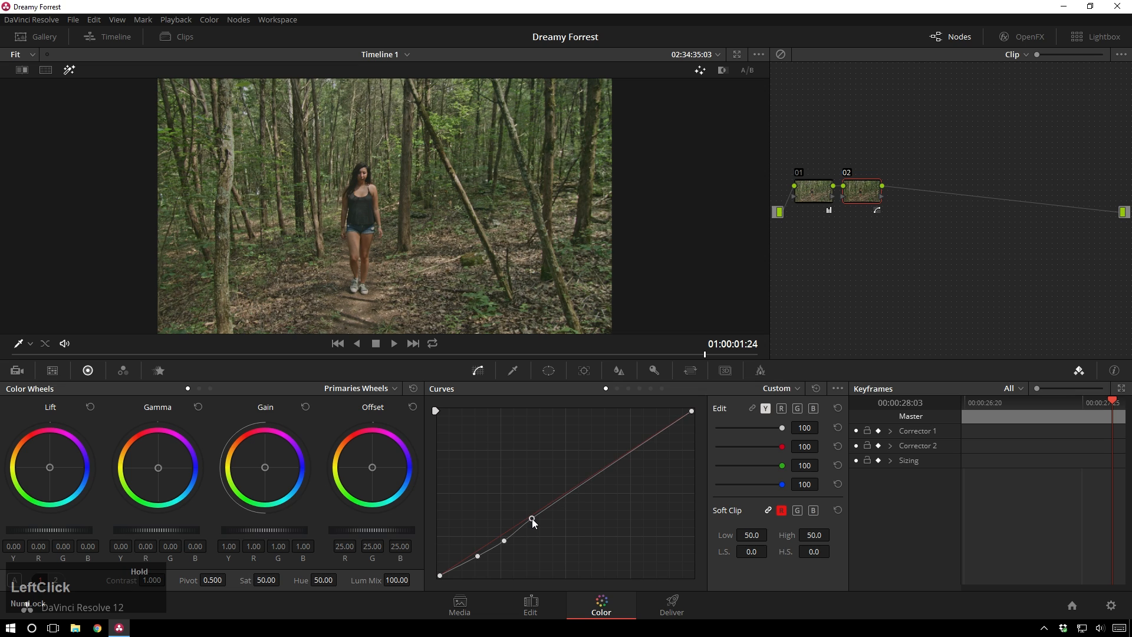
{"action": "left_click_drag", "start_coordinate": [532, 522], "coordinate": [569, 489]}
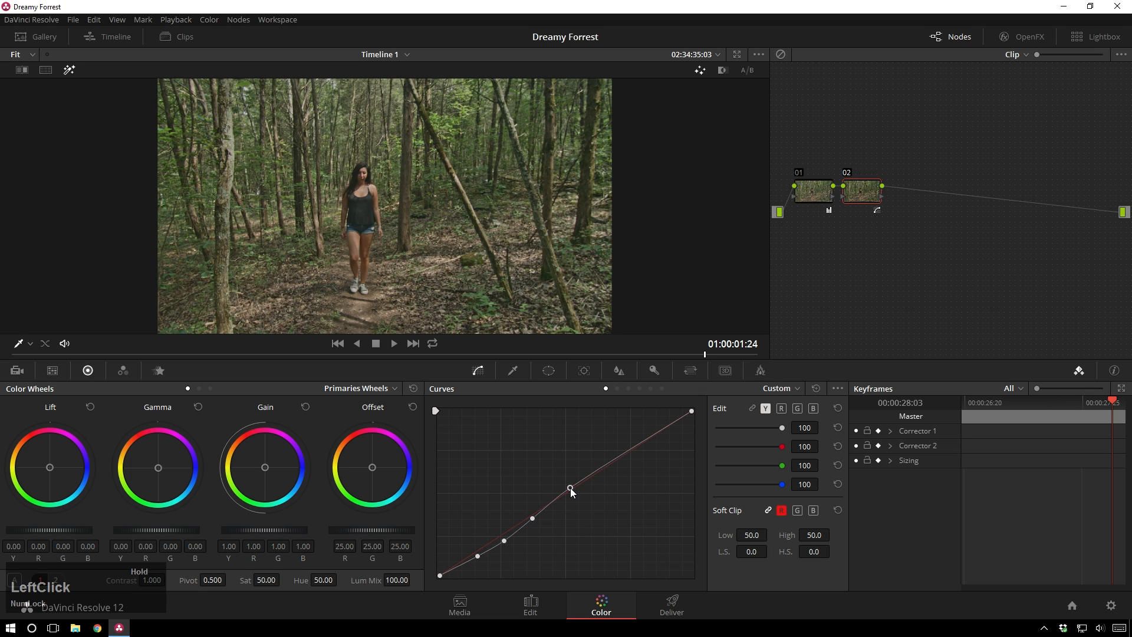
{"action": "left_click_drag", "start_coordinate": [571, 487], "coordinate": [634, 449]}
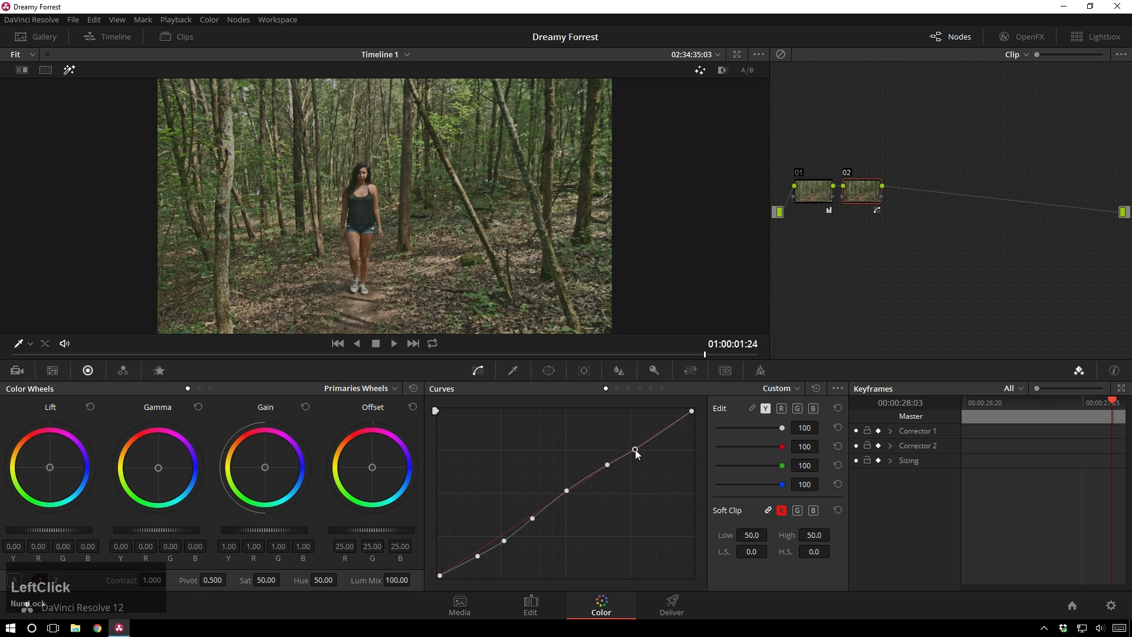
{"action": "left_click_drag", "start_coordinate": [634, 450], "coordinate": [664, 423]}
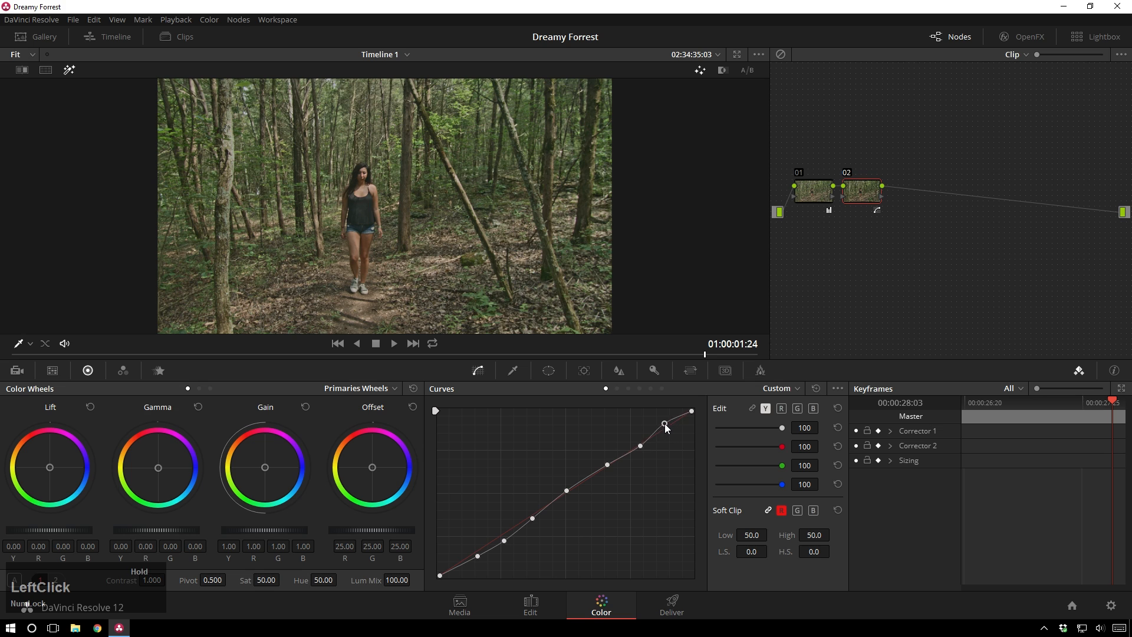
{"action": "left_click", "coordinate": [662, 424]}
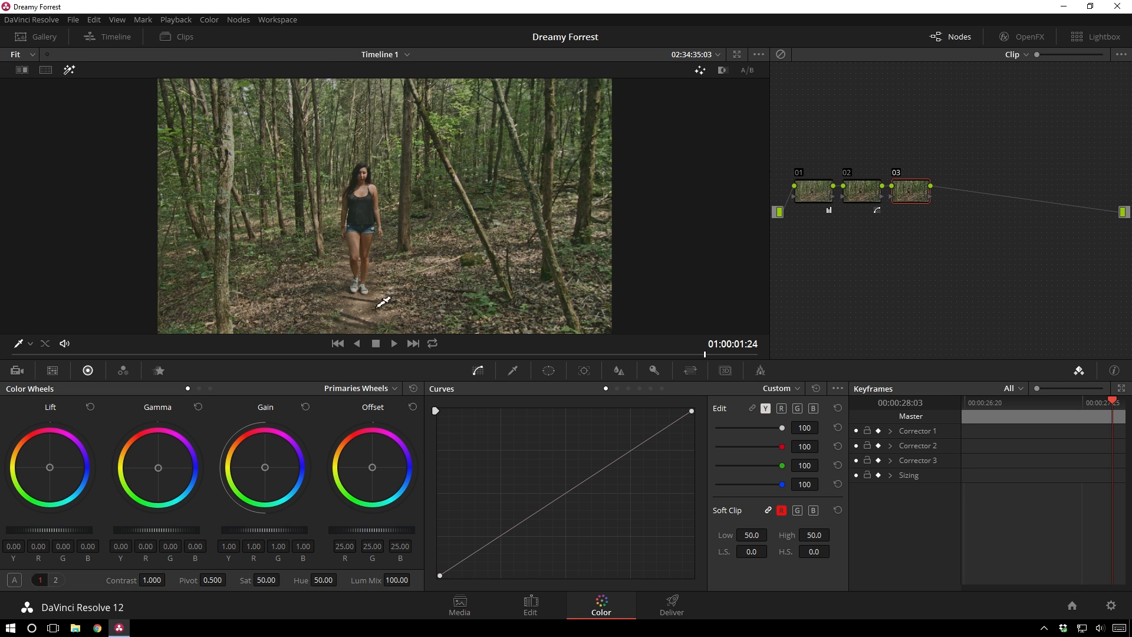
Step: Add a circular window on node 03, shrink and centre it over the walking woman, then show its keyframes
{"action": "left_click", "coordinate": [547, 369]}
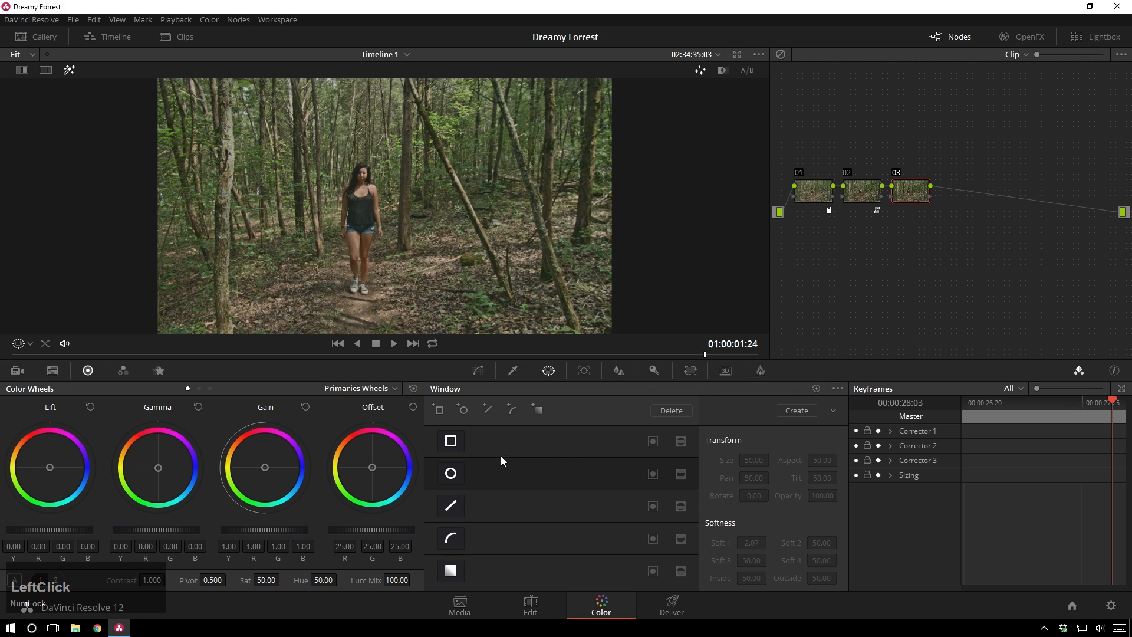
{"action": "left_click", "coordinate": [451, 473]}
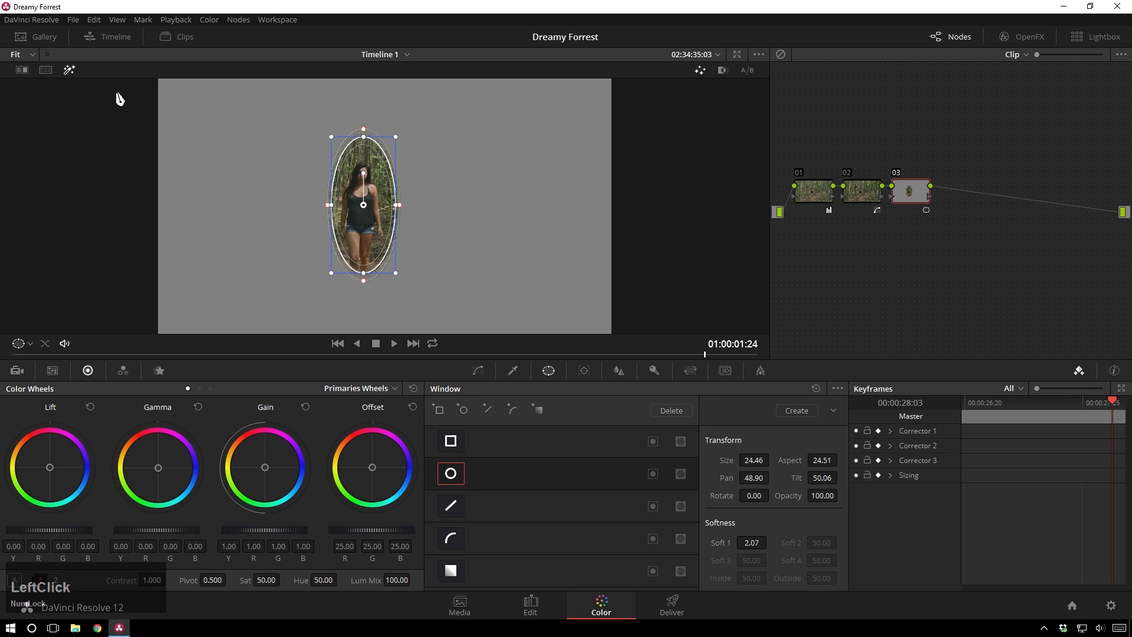
{"action": "left_click_drag", "start_coordinate": [363, 278], "coordinate": [365, 272]}
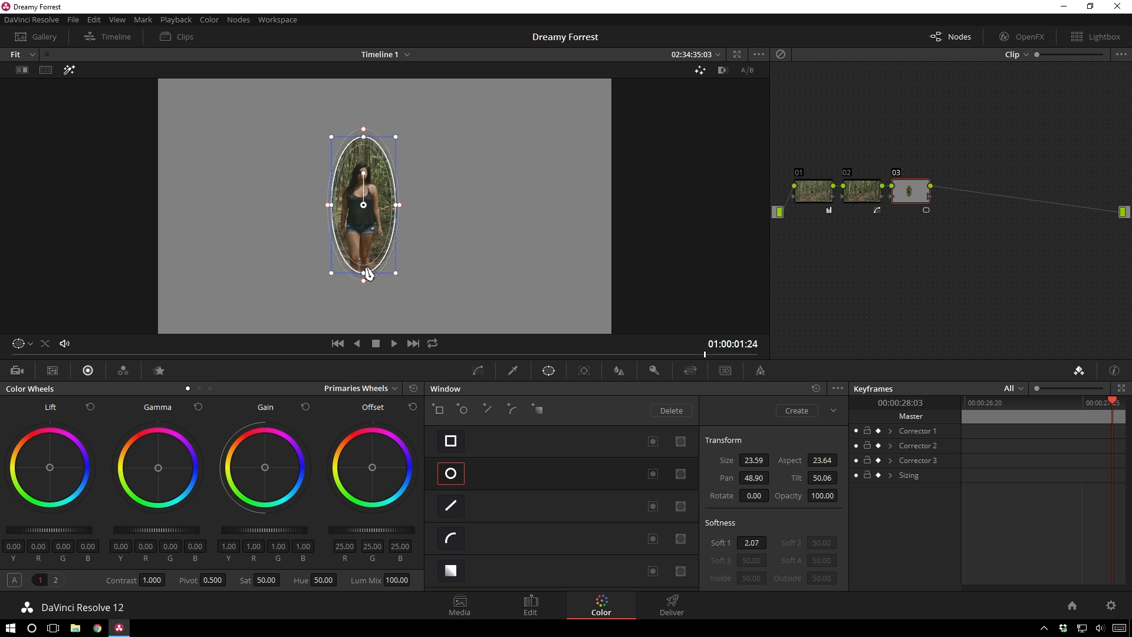
{"action": "left_click_drag", "start_coordinate": [364, 273], "coordinate": [361, 214]}
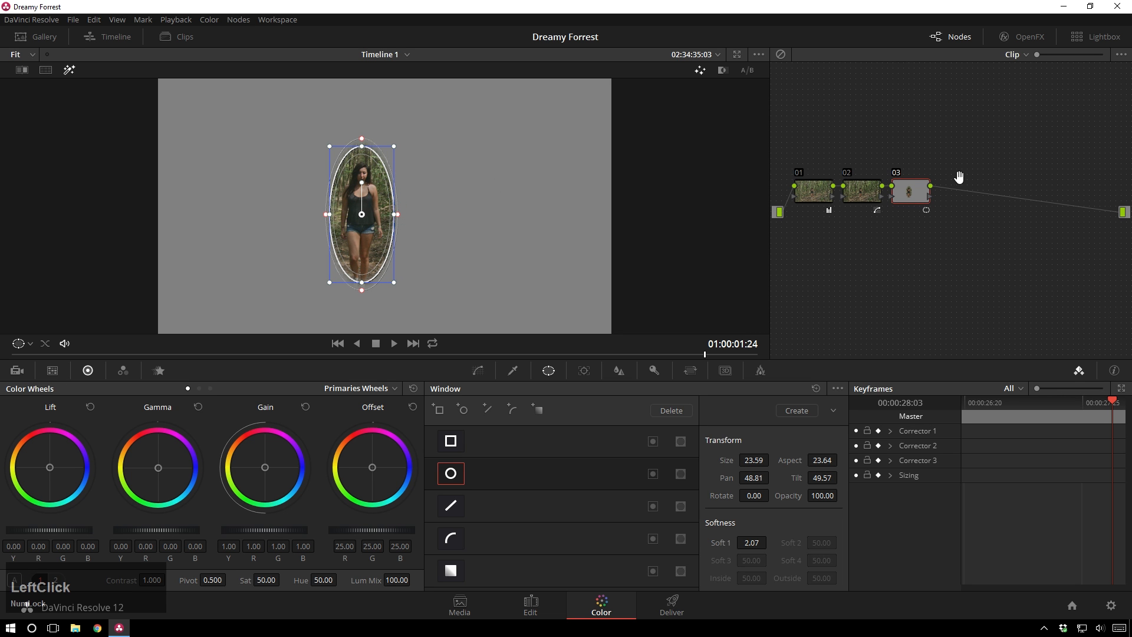
{"action": "mouse_move", "coordinate": [787, 315]}
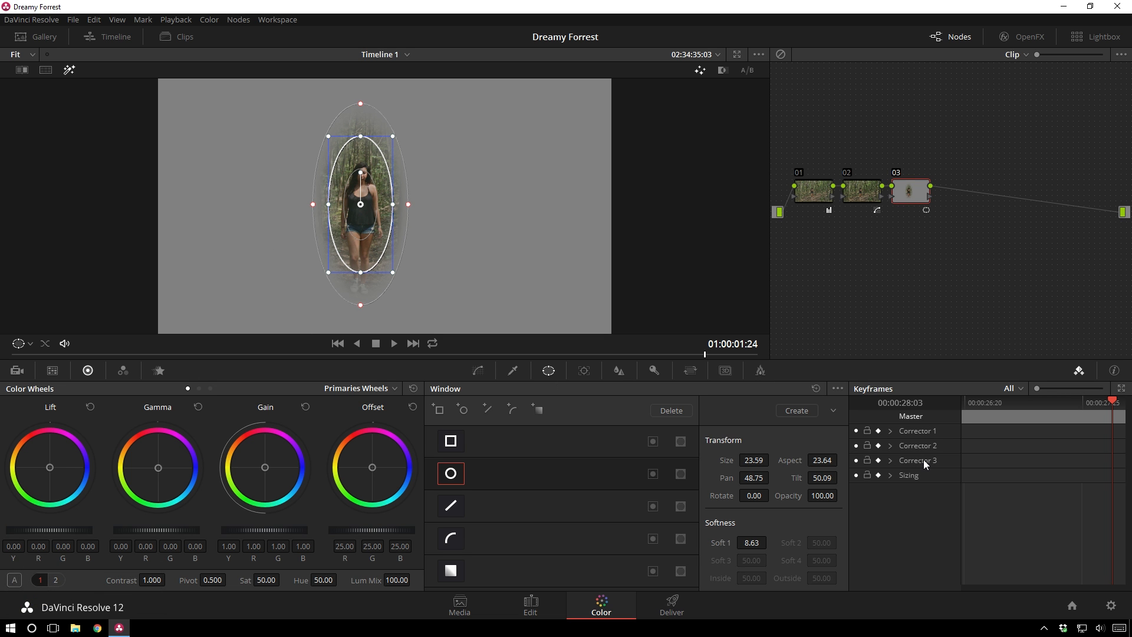
{"action": "left_click", "coordinate": [889, 460]}
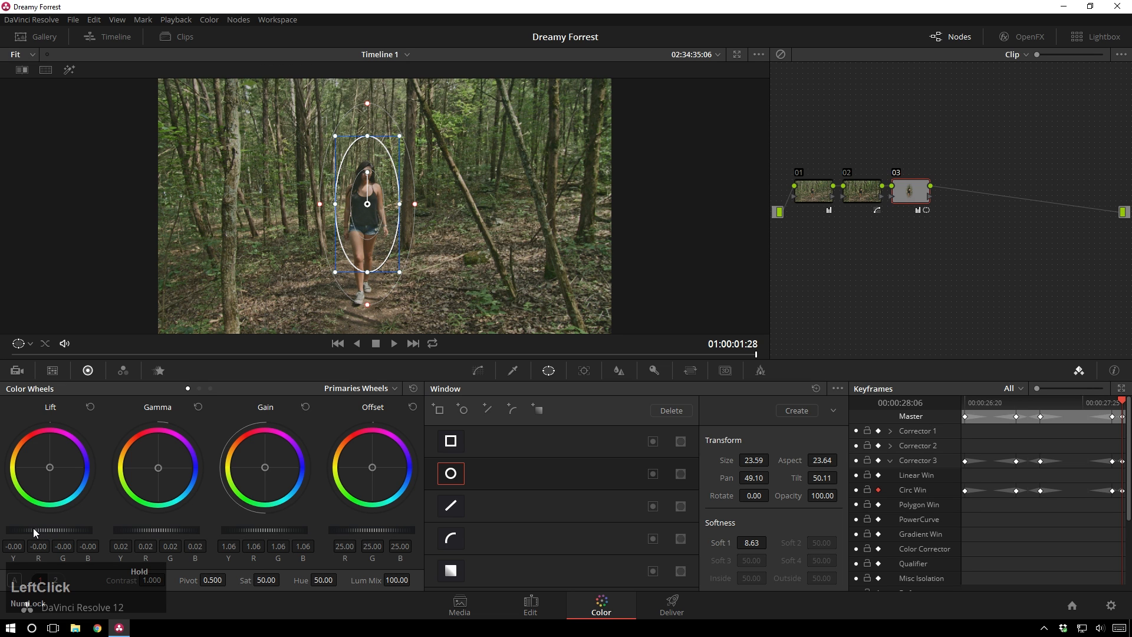
Step: Lower node 03's Lift to darken shadows and raise Gamma to brighten midtones inside the oval
{"action": "left_click_drag", "start_coordinate": [34, 531], "coordinate": [12, 532]}
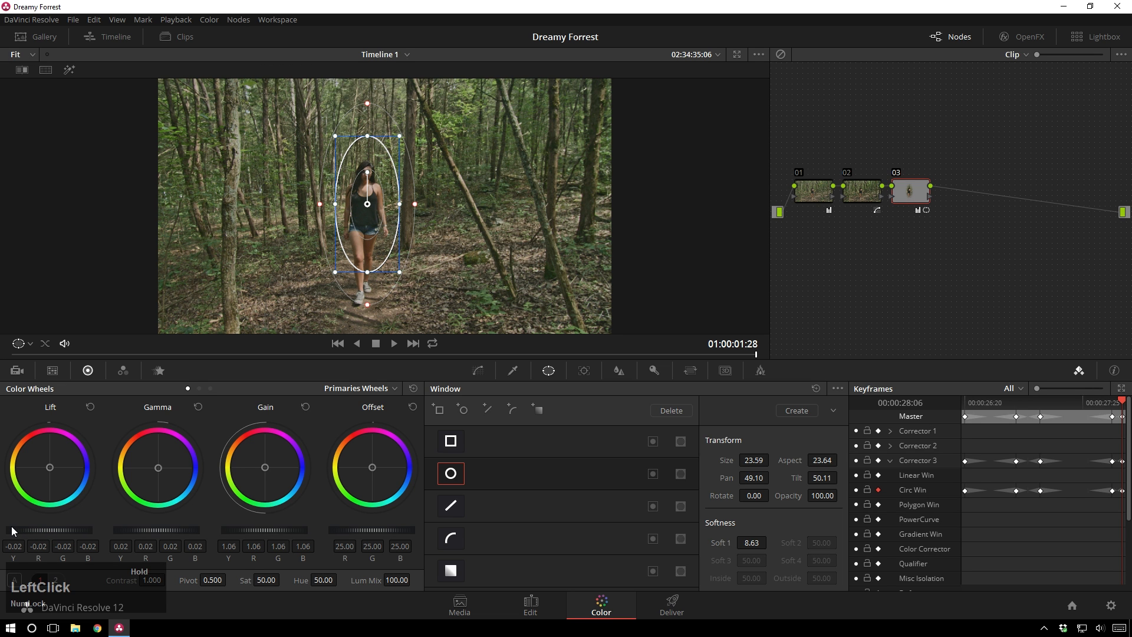
{"action": "left_click_drag", "start_coordinate": [50, 530], "coordinate": [92, 532]}
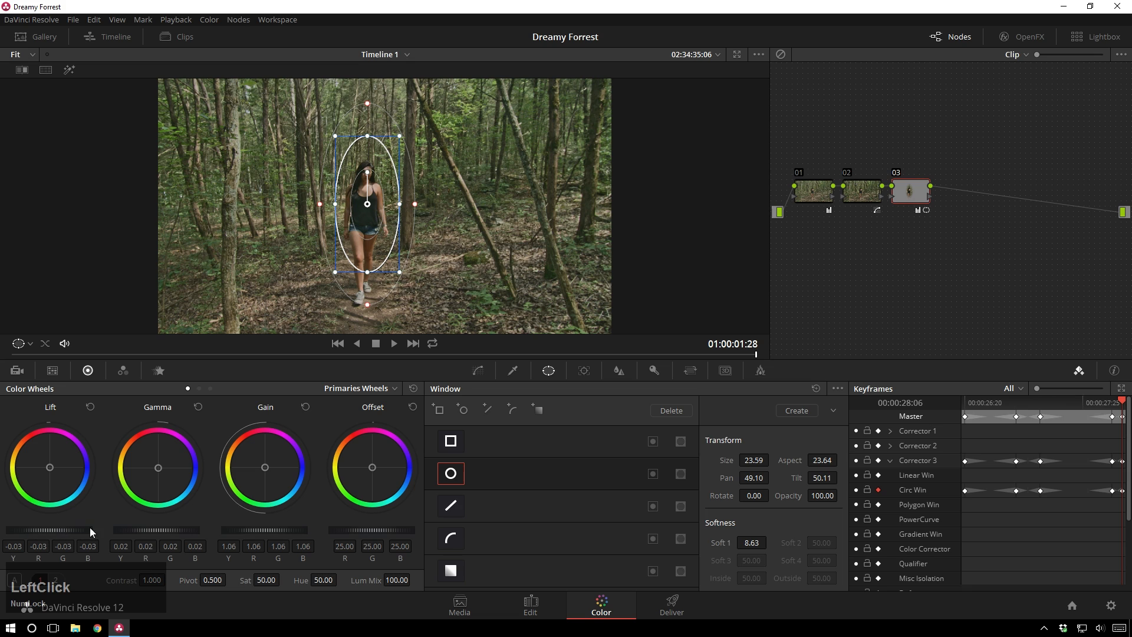
{"action": "left_click_drag", "start_coordinate": [137, 530], "coordinate": [182, 529]}
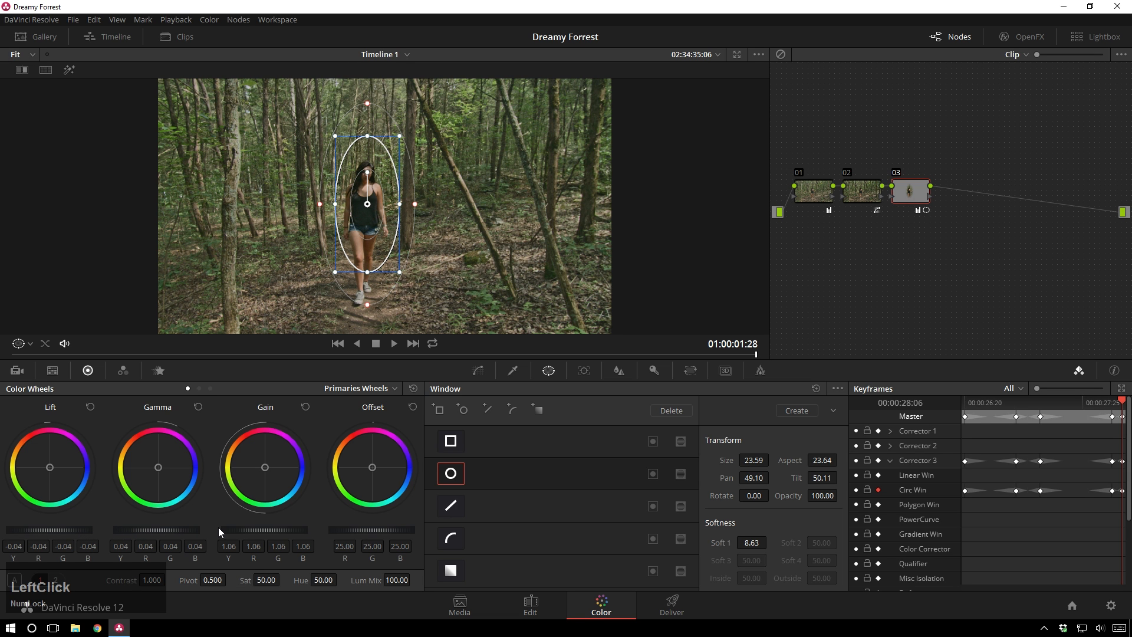
{"action": "left_click", "coordinate": [479, 371]}
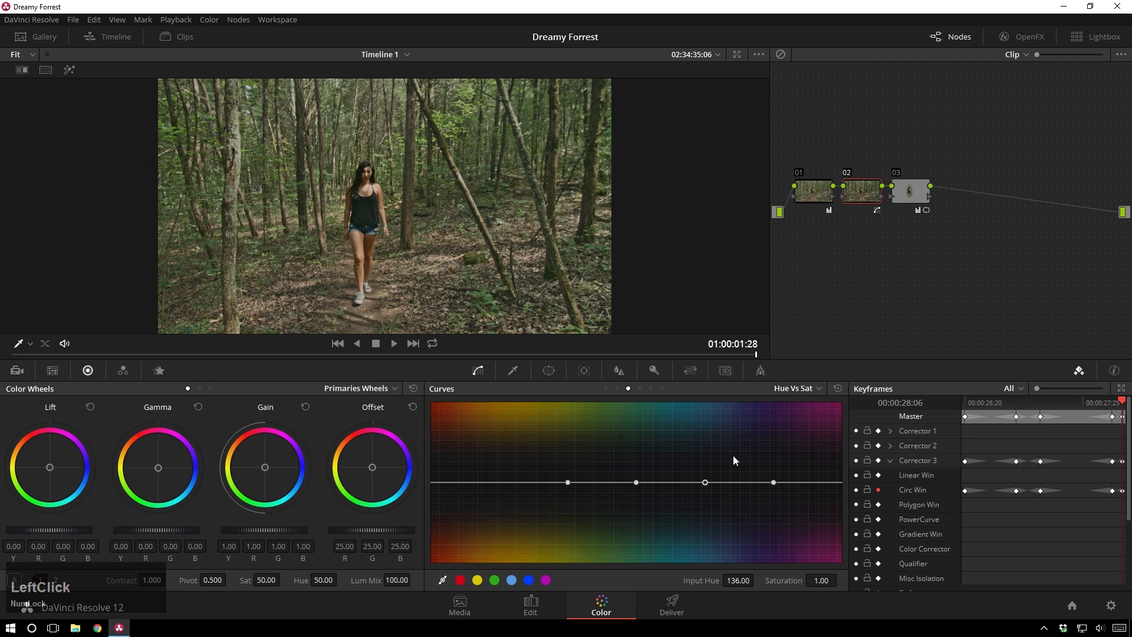
Step: On node 02's Hue vs Sat curve, settle the green control point at about 1.42 saturation
{"action": "left_click_drag", "start_coordinate": [706, 481], "coordinate": [660, 481]}
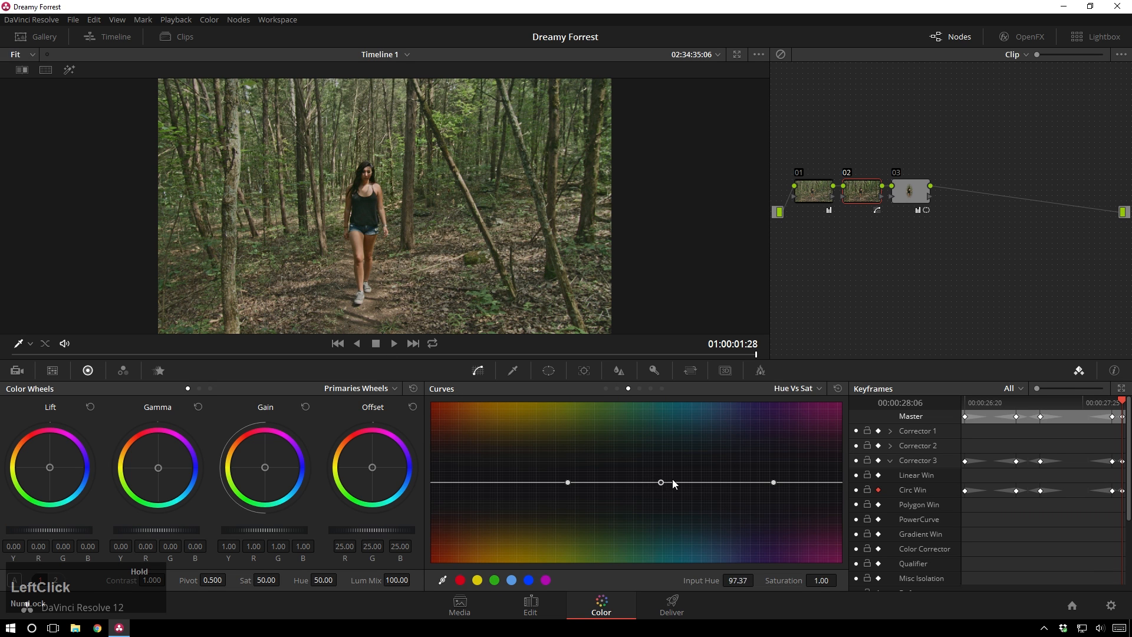
{"action": "left_click_drag", "start_coordinate": [660, 482], "coordinate": [690, 441]}
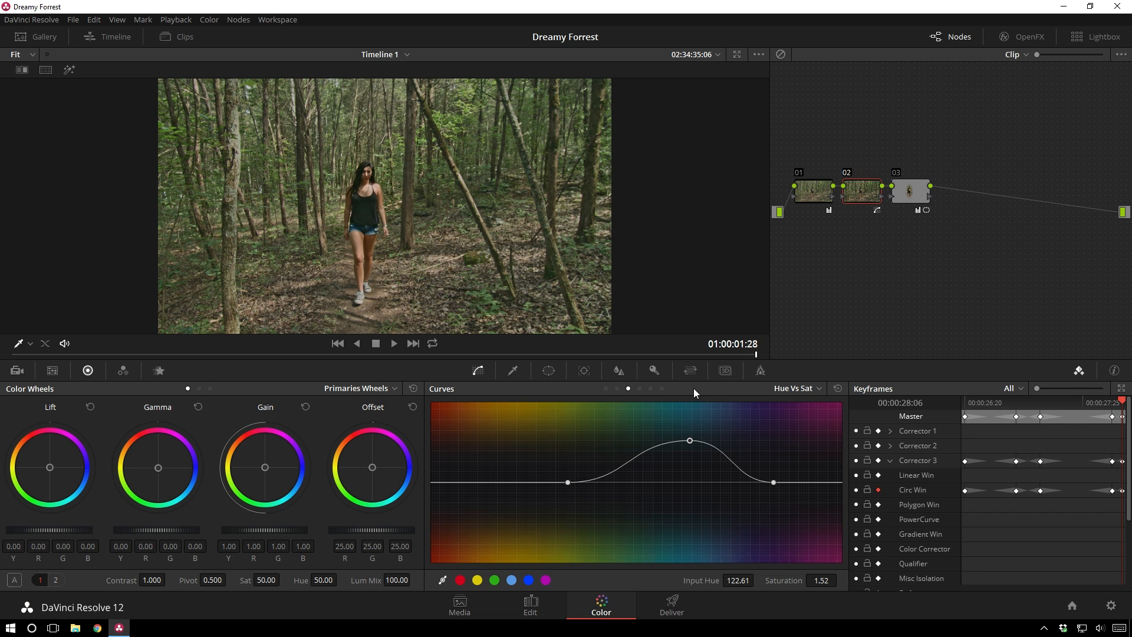
{"action": "left_click_drag", "start_coordinate": [689, 440], "coordinate": [698, 530]}
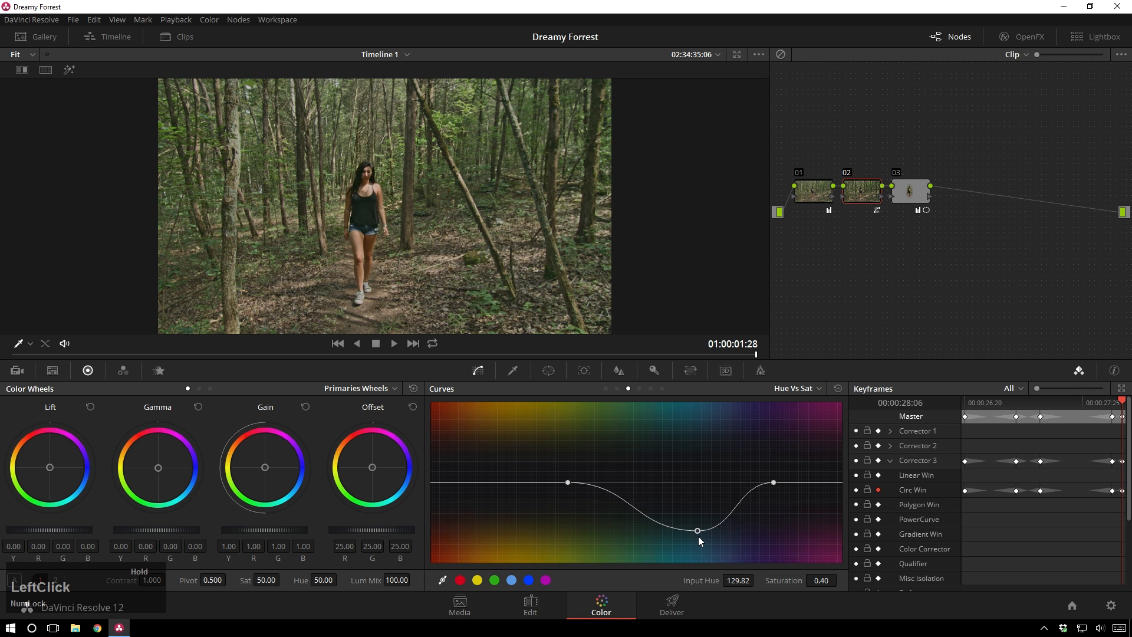
{"action": "left_click_drag", "start_coordinate": [698, 529], "coordinate": [698, 558]}
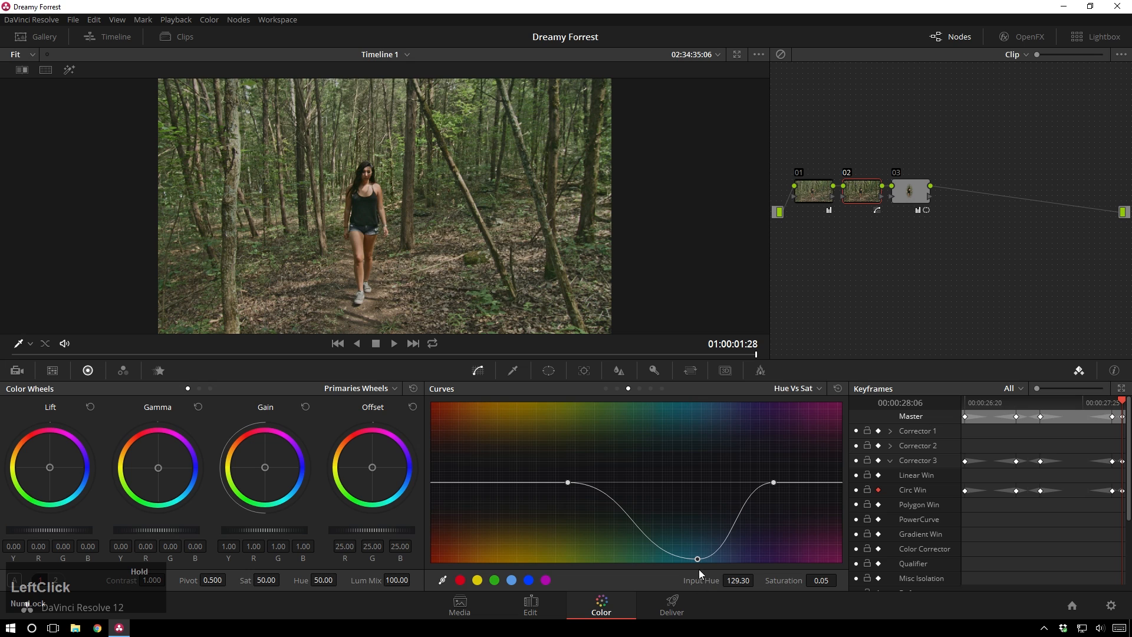
{"action": "left_click_drag", "start_coordinate": [697, 558], "coordinate": [691, 435]}
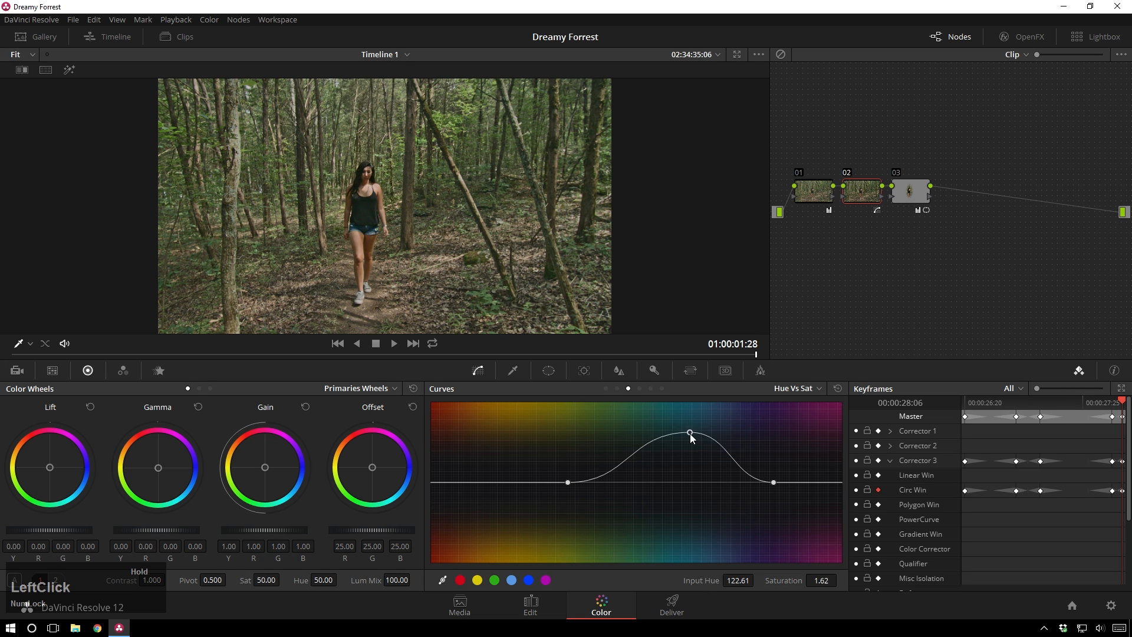
{"action": "left_click_drag", "start_coordinate": [690, 434], "coordinate": [687, 448]}
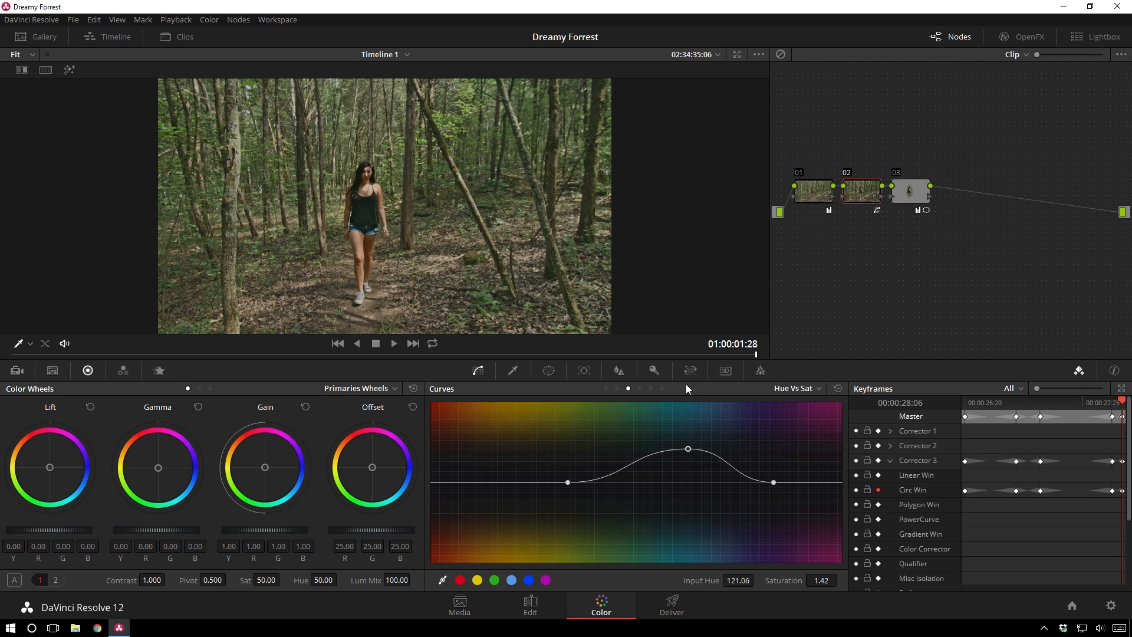
{"action": "left_click", "coordinate": [911, 191]}
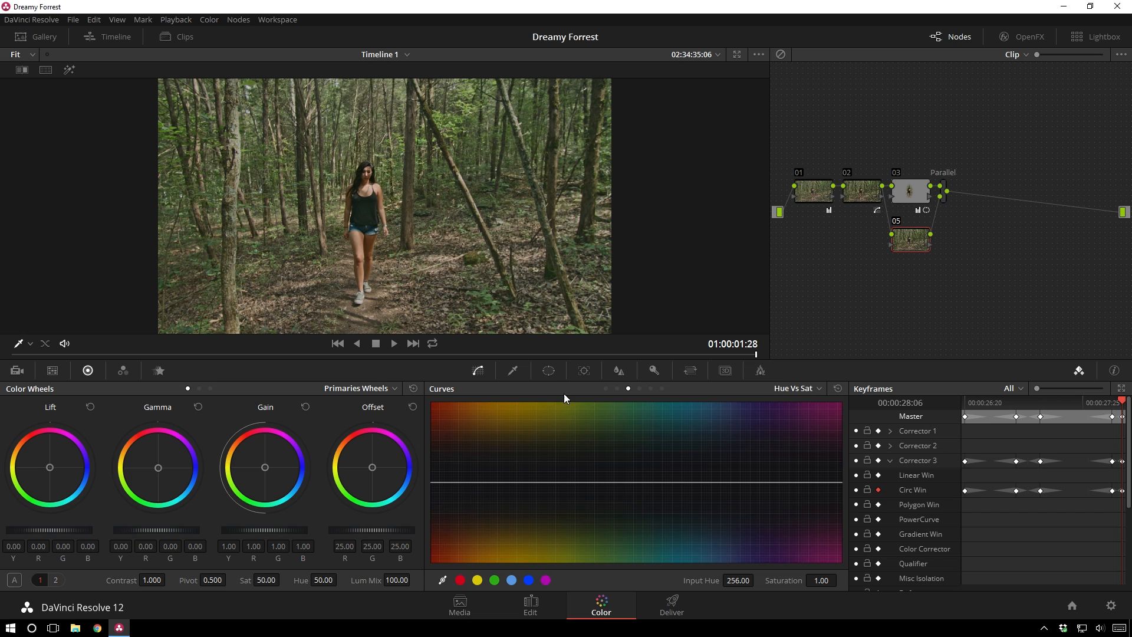
Step: Give node 05 an enlarged, softened circular window and toggle its invert so it targets the frame edges
{"action": "left_click", "coordinate": [548, 370]}
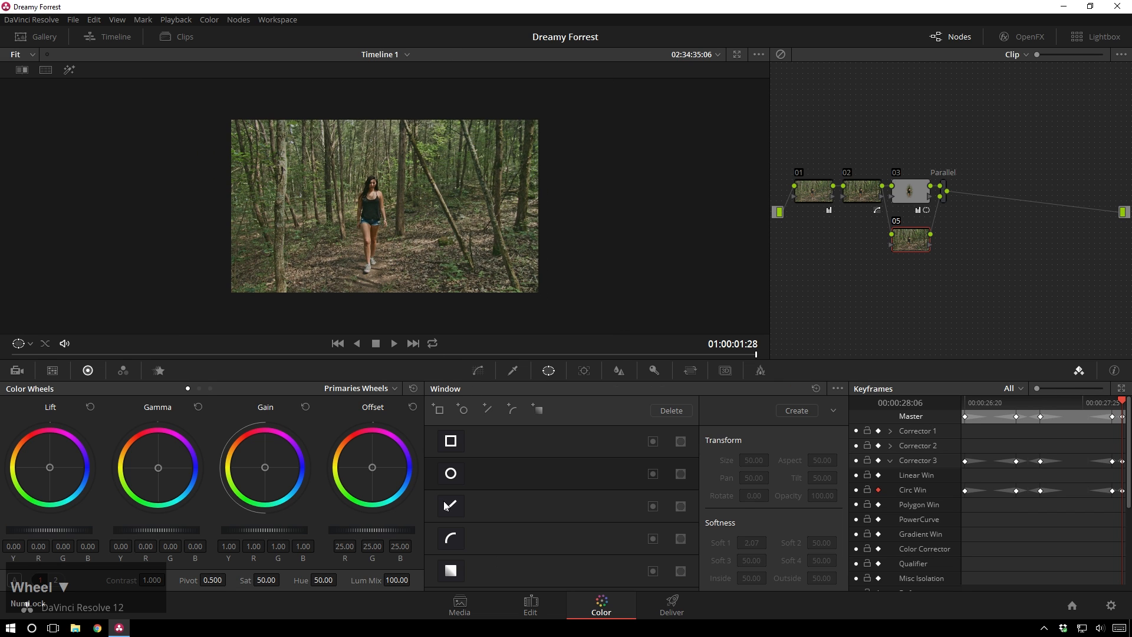
{"action": "left_click", "coordinate": [450, 473]}
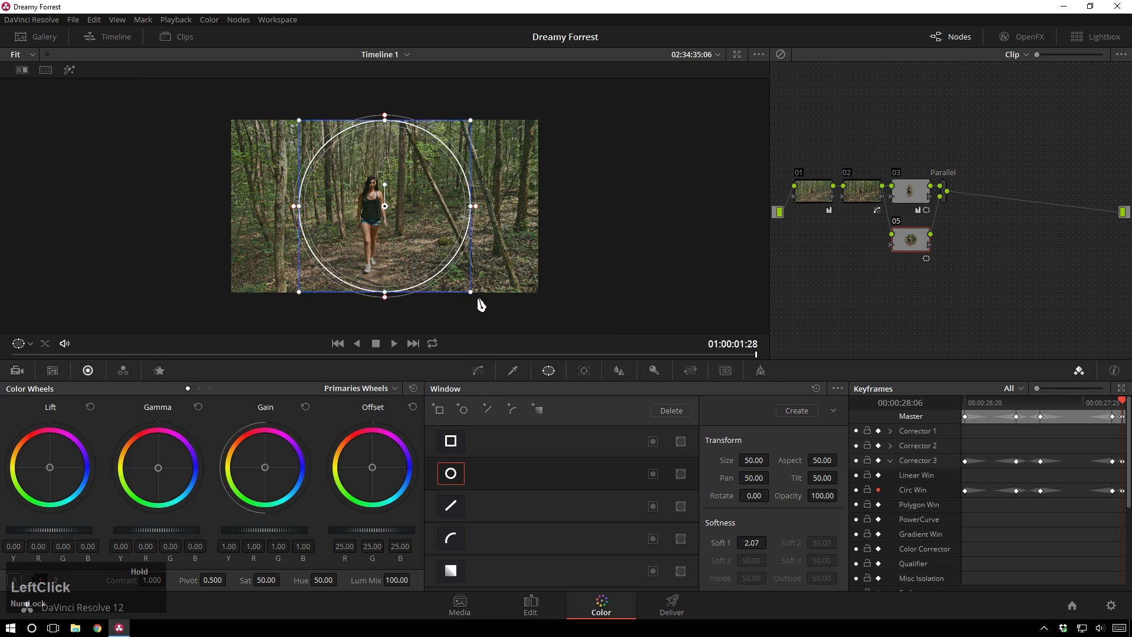
{"action": "left_click_drag", "start_coordinate": [480, 304], "coordinate": [440, 247]}
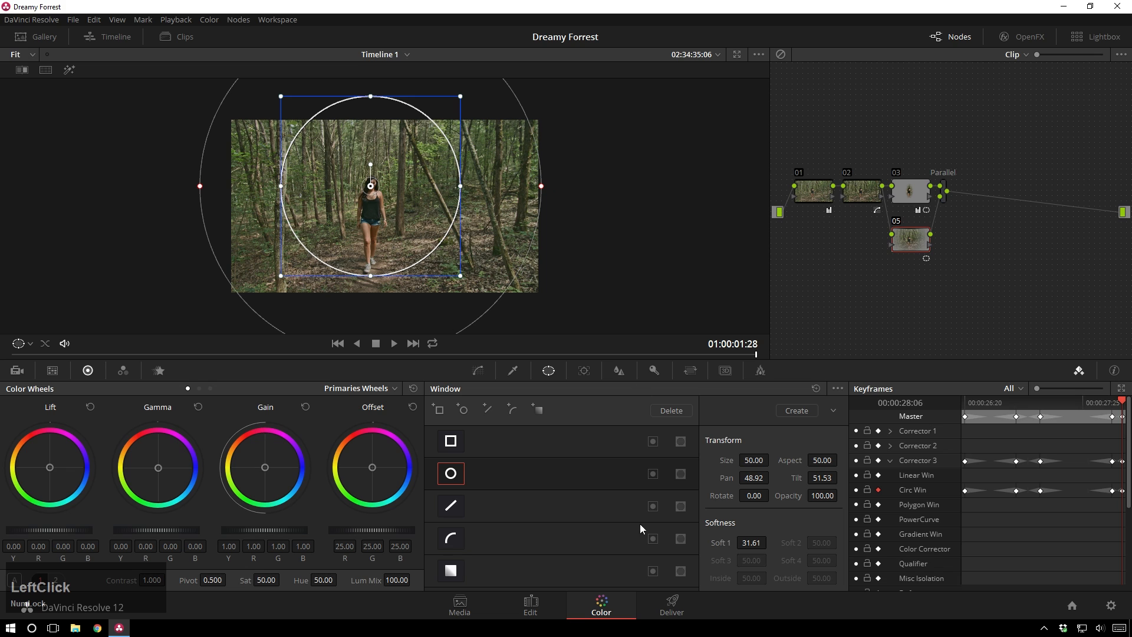
{"action": "left_click", "coordinate": [653, 474]}
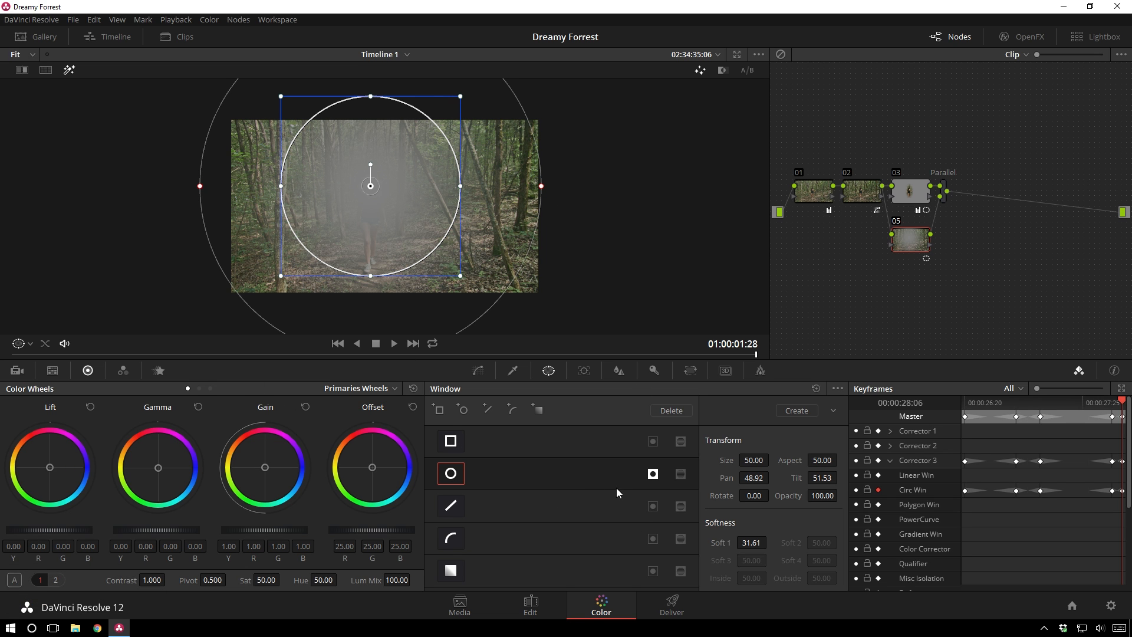
{"action": "left_click", "coordinate": [653, 474]}
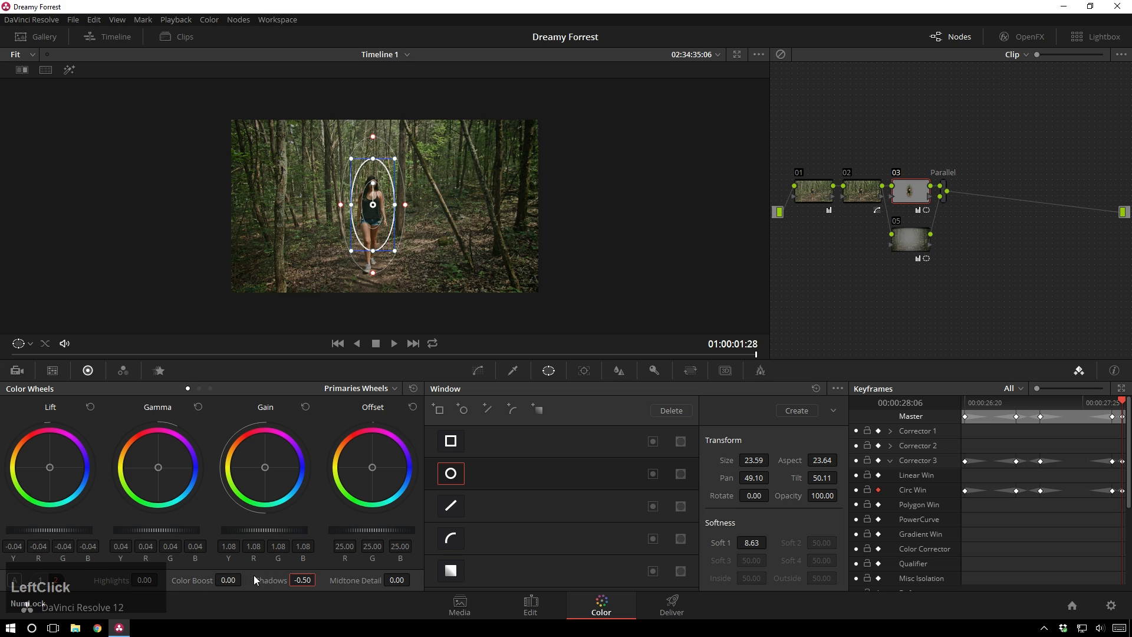
Step: Reset node 03's Shadows to zero and set its Color Boost to 12.50
{"action": "double_click", "coordinate": [302, 579]}
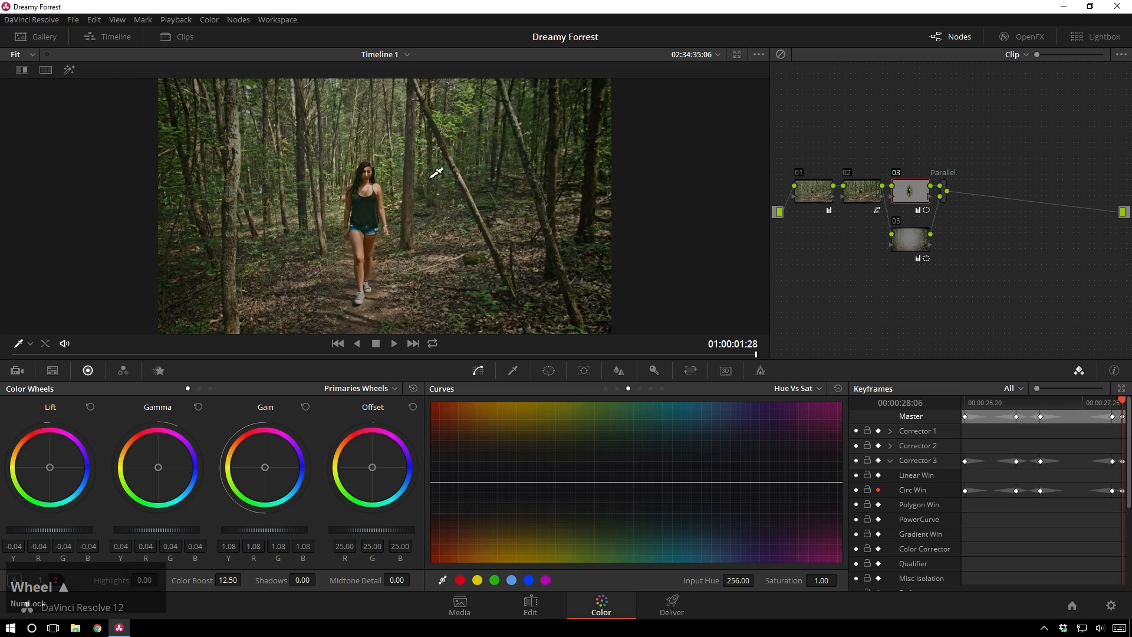
{"action": "left_click", "coordinate": [431, 343]}
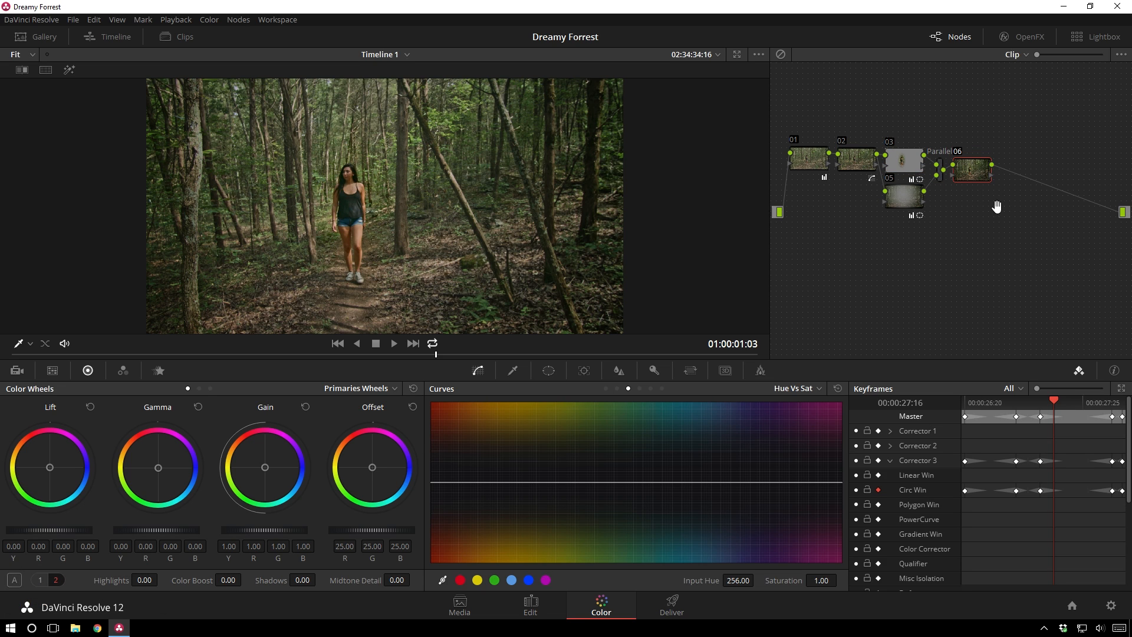
{"action": "mouse_move", "coordinate": [993, 242]}
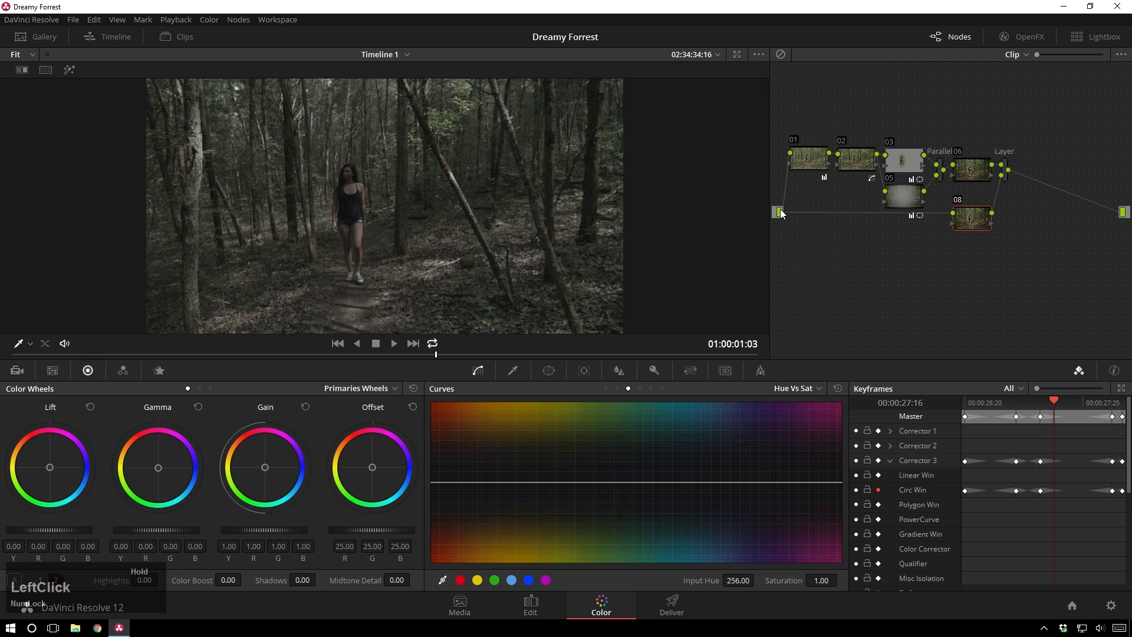
Step: Feed the source clip into glow node 08 and drag a steep S-curve with crushed shadows and lifted highlights
{"action": "left_click_drag", "start_coordinate": [970, 218], "coordinate": [953, 249]}
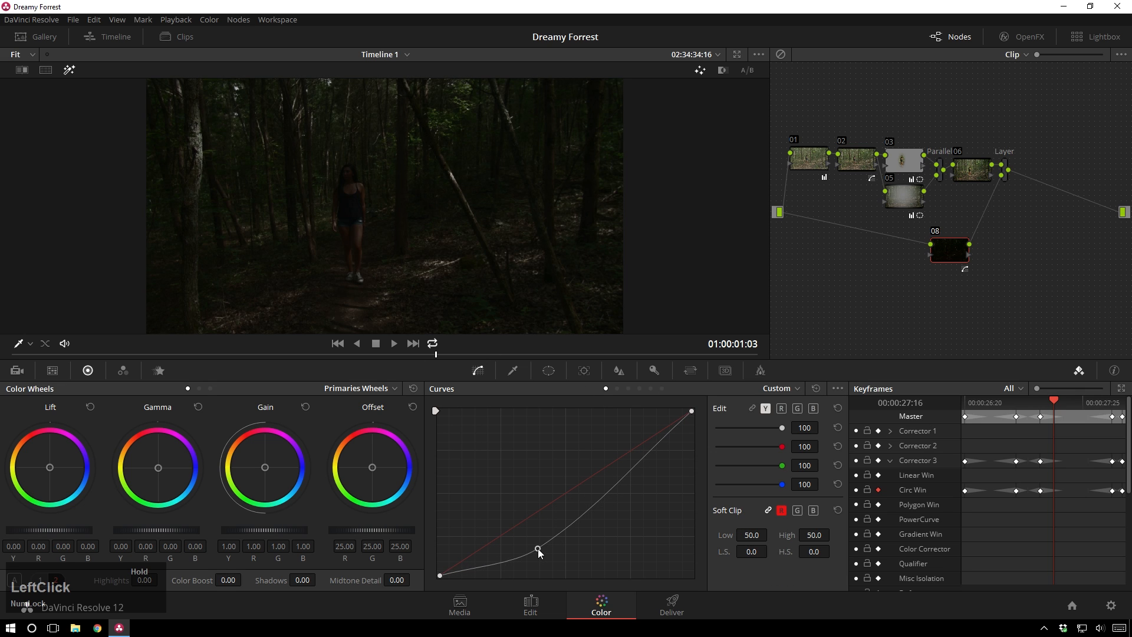
{"action": "left_click_drag", "start_coordinate": [538, 551], "coordinate": [529, 554]}
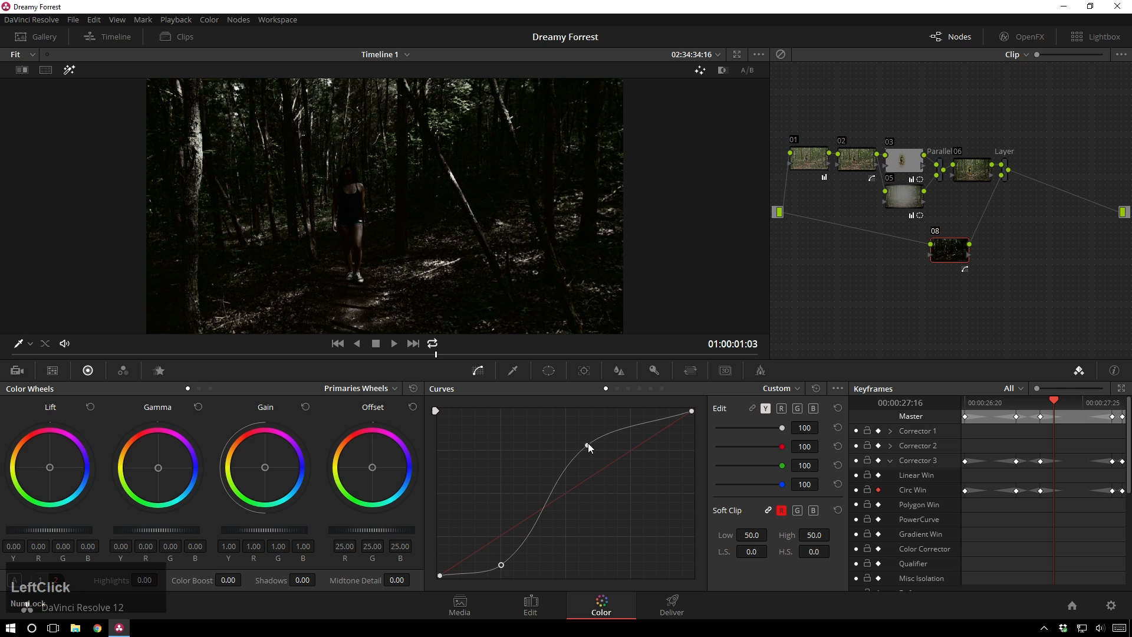
{"action": "left_click_drag", "start_coordinate": [586, 446], "coordinate": [589, 426]}
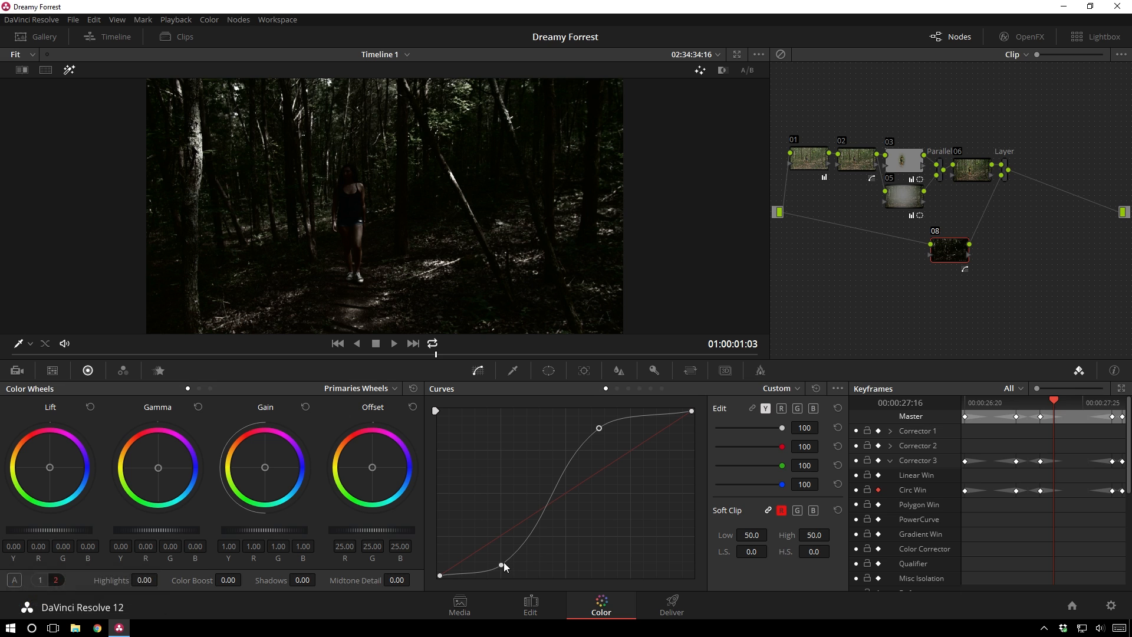
{"action": "left_click_drag", "start_coordinate": [506, 565], "coordinate": [500, 575]}
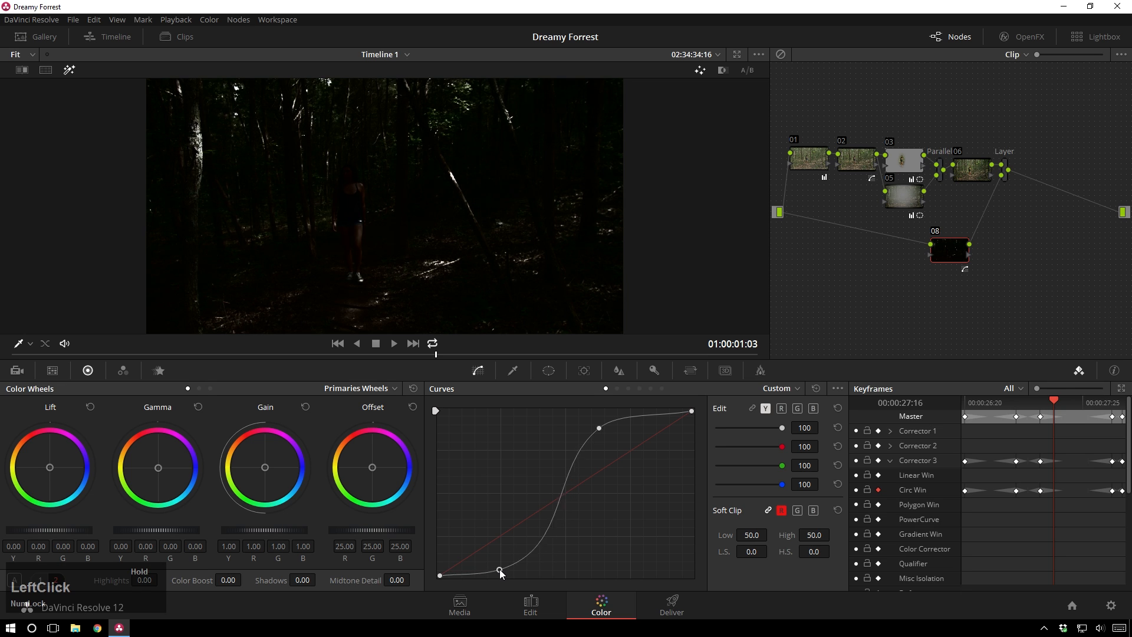
{"action": "left_click_drag", "start_coordinate": [500, 573], "coordinate": [510, 561]}
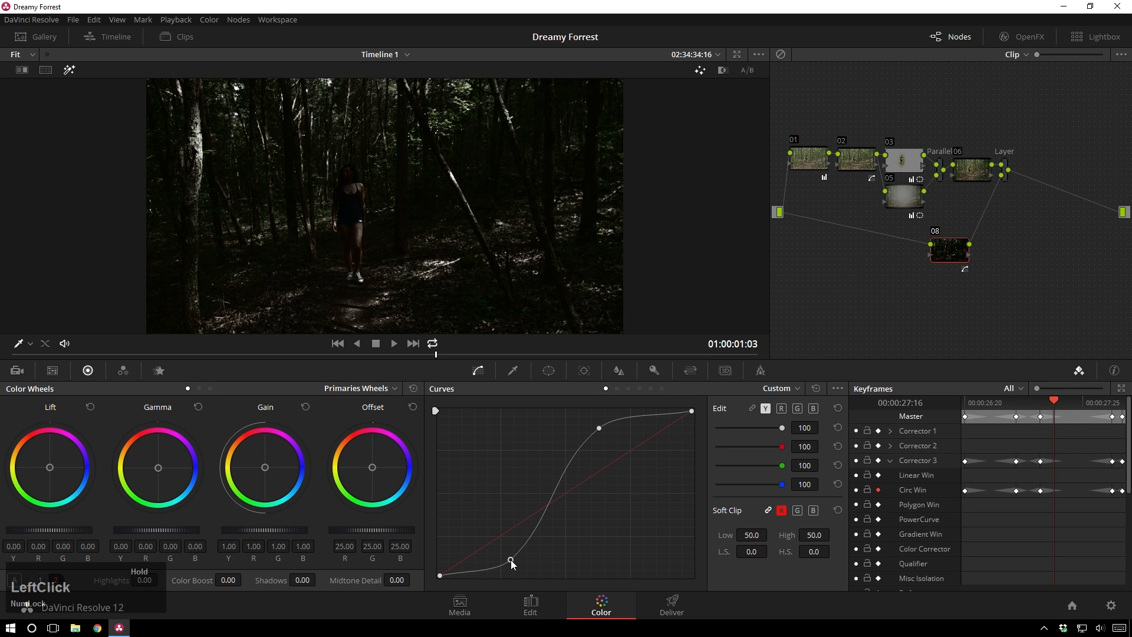
{"action": "left_click_drag", "start_coordinate": [511, 561], "coordinate": [511, 565]}
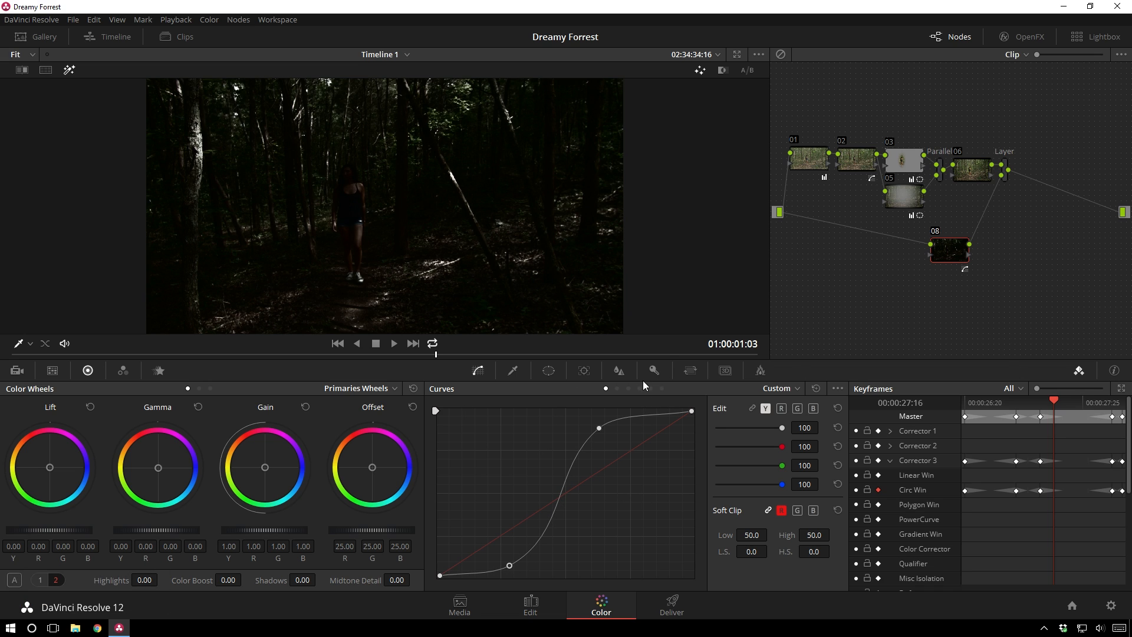
Step: Raise node 08's Blur radius to 1.16, then steepen the curve's highlight end further
{"action": "left_click", "coordinate": [619, 370]}
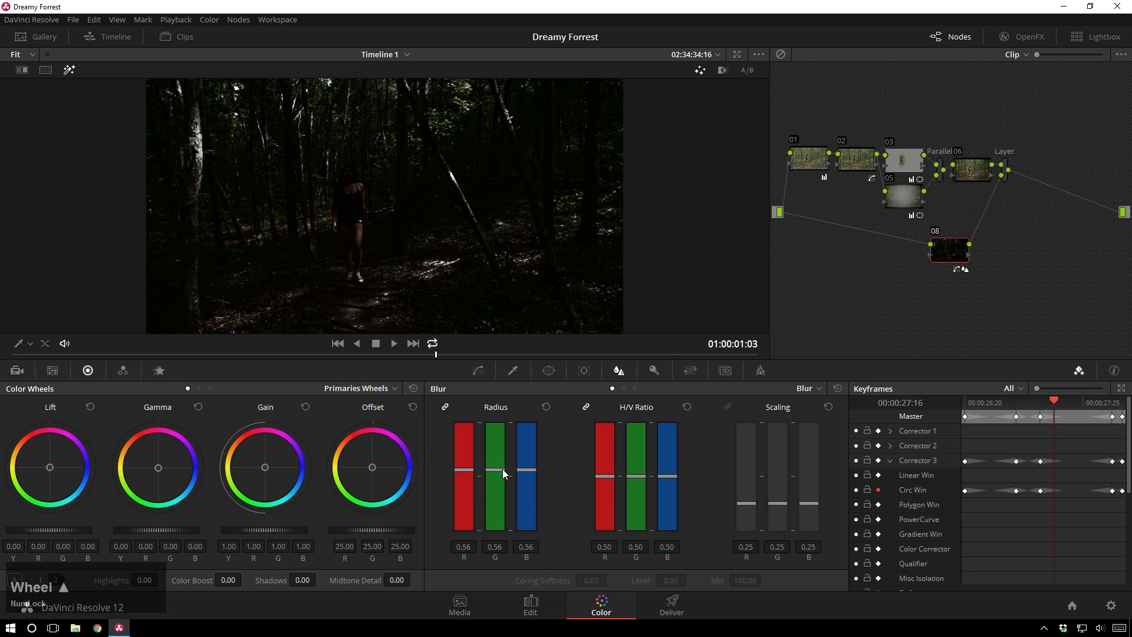
{"action": "left_click_drag", "start_coordinate": [494, 473], "coordinate": [494, 429]}
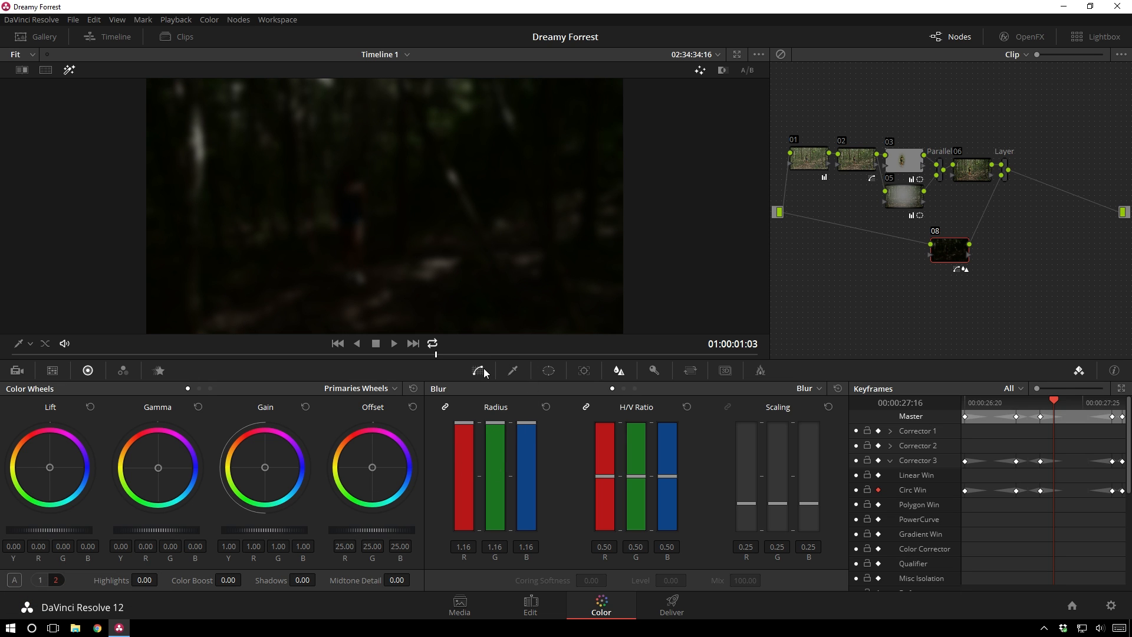
{"action": "left_click", "coordinate": [478, 371]}
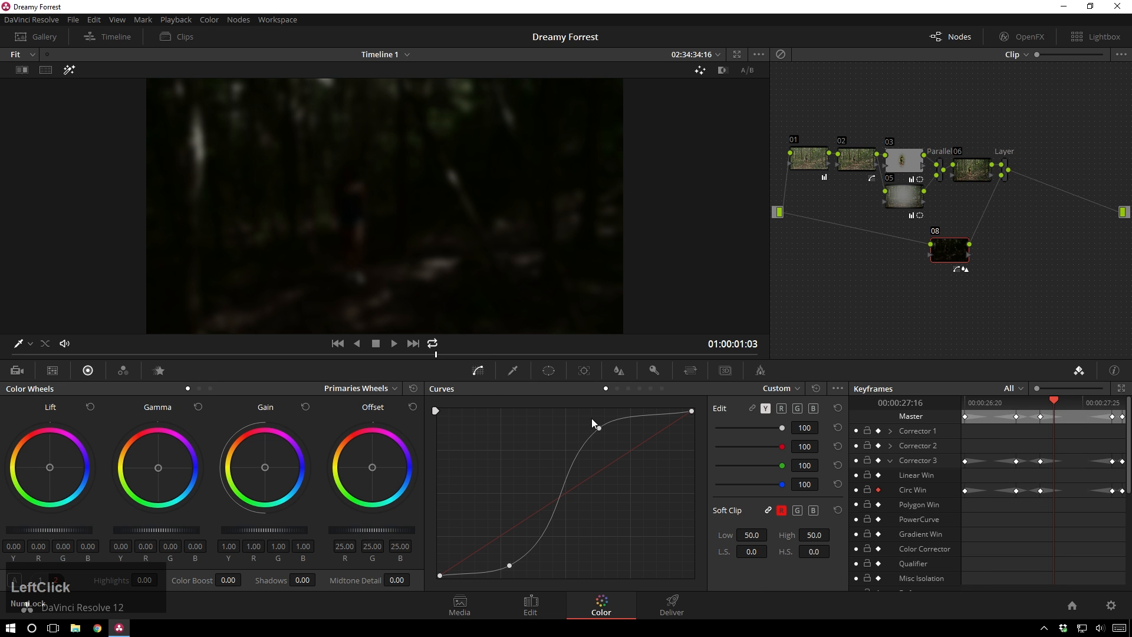
{"action": "left_click_drag", "start_coordinate": [593, 424], "coordinate": [588, 421]}
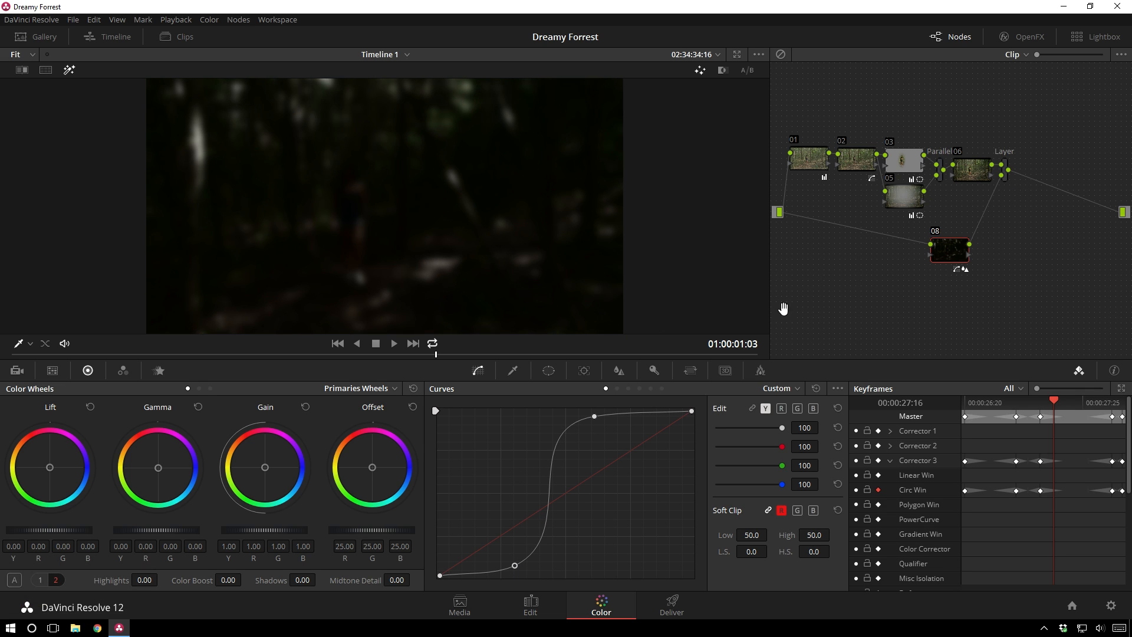
Step: Set the Layer Mixer's composite mode to blend the glow layer into the grade
{"action": "right_click", "coordinate": [972, 170]}
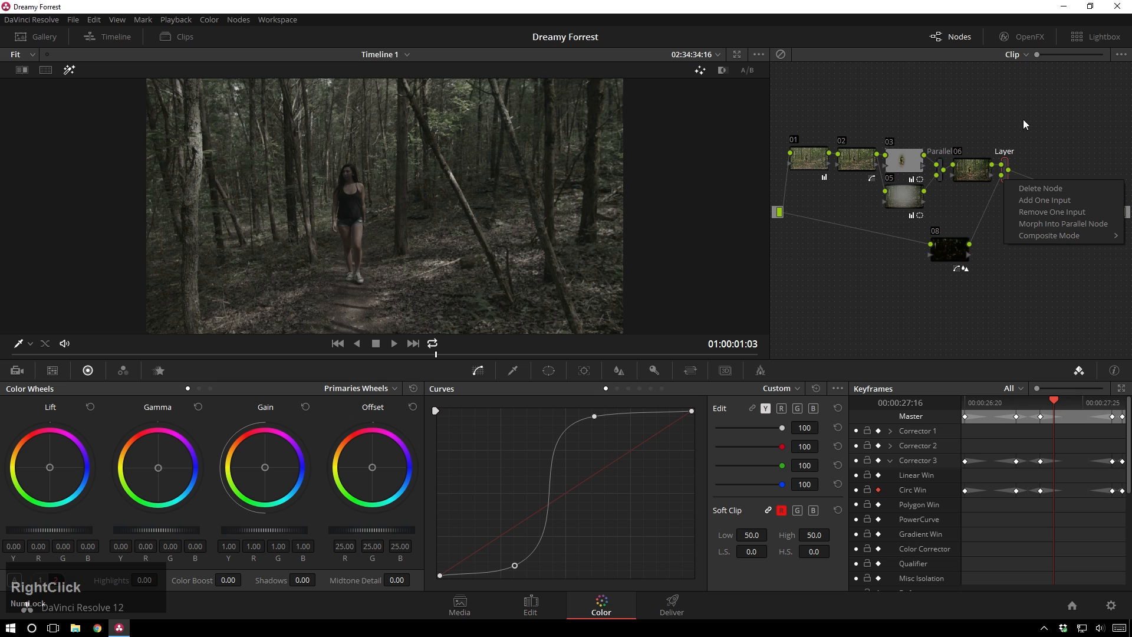
{"action": "left_click", "coordinate": [948, 300]}
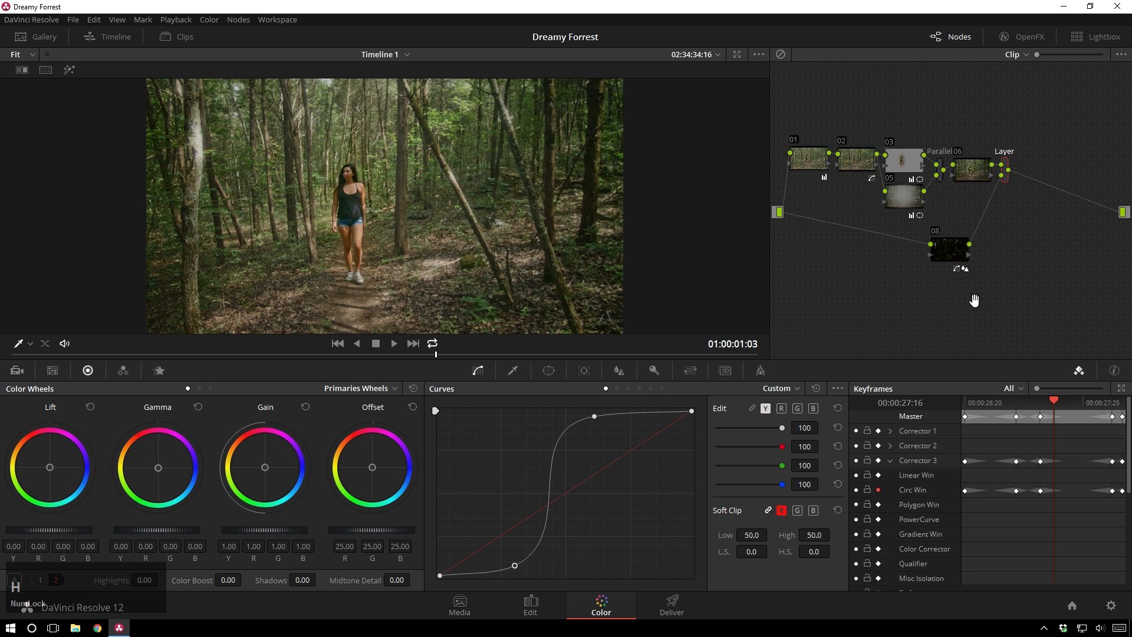
{"action": "left_click", "coordinate": [949, 250]}
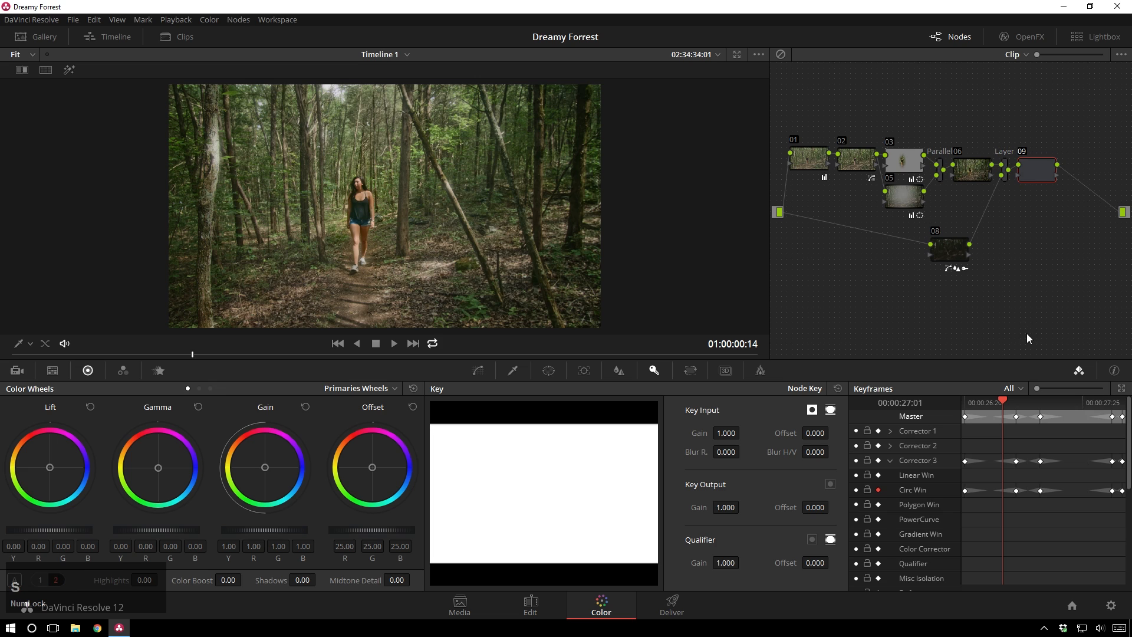
Step: Apply the House Rec 709 'Two Strip and then some' 3D LUT to node 09
{"action": "right_click", "coordinate": [1038, 170]}
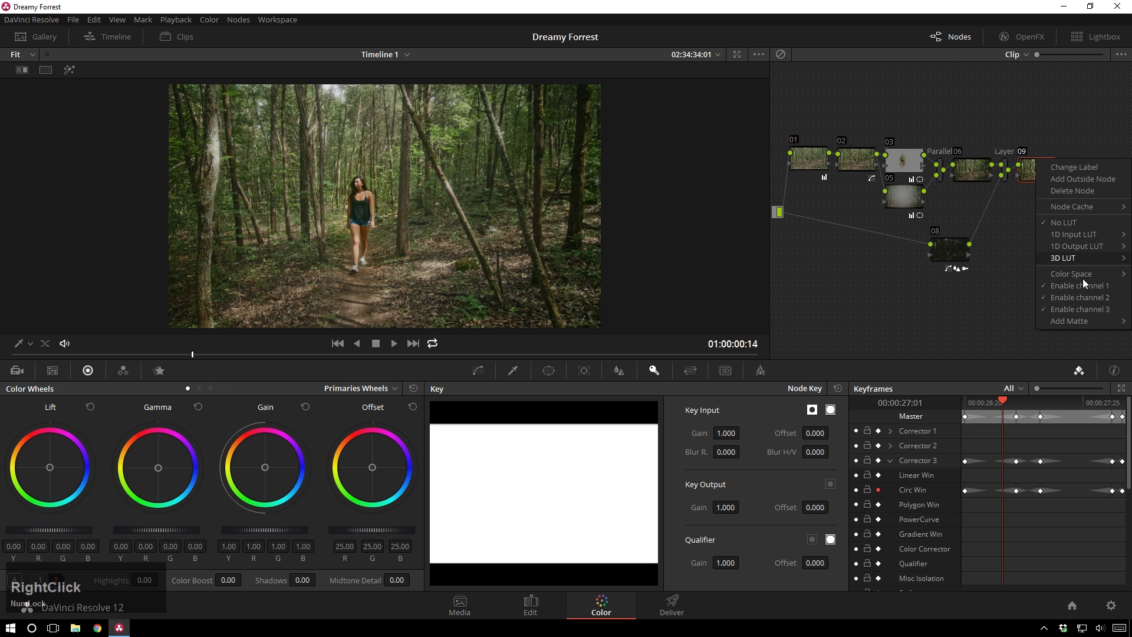
{"action": "left_click", "coordinate": [1063, 257]}
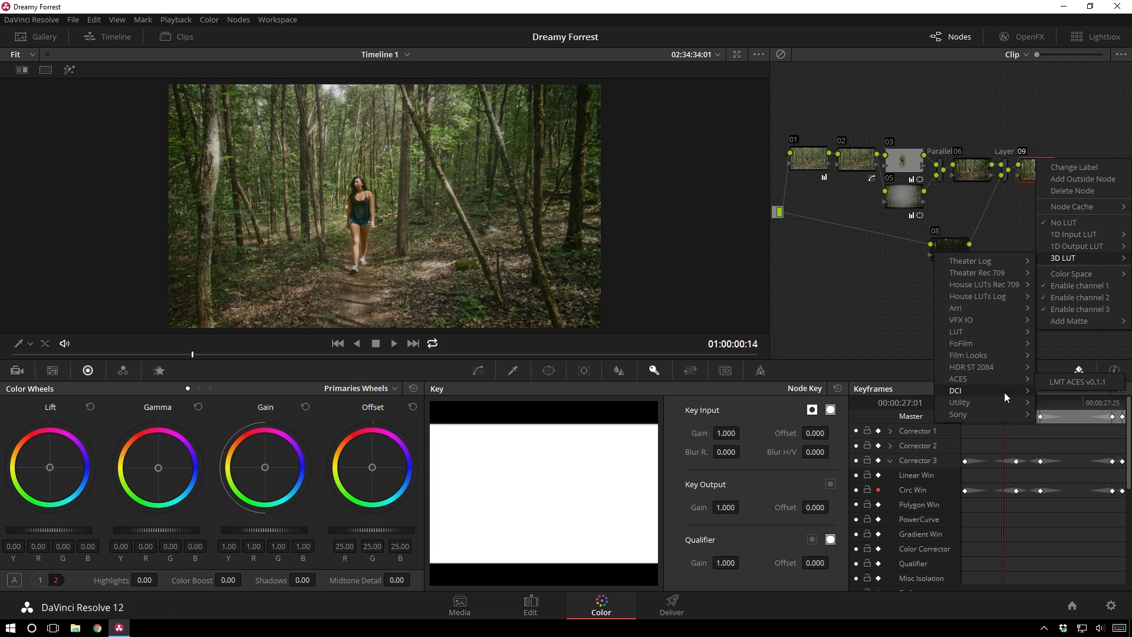
{"action": "mouse_move", "coordinate": [974, 331]}
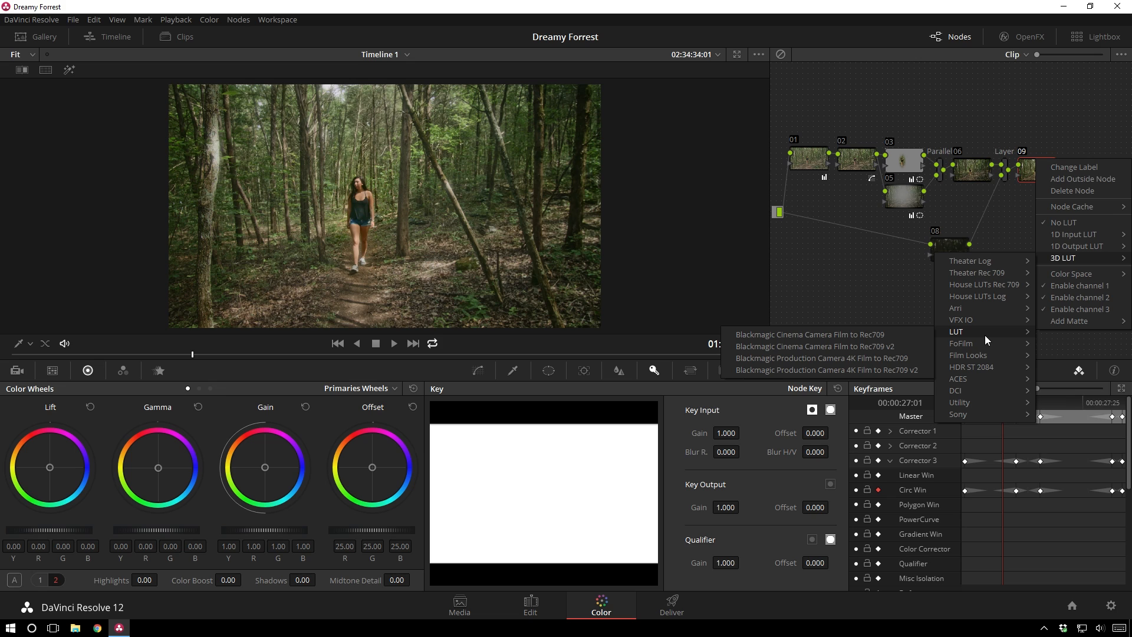
{"action": "mouse_move", "coordinate": [976, 273]}
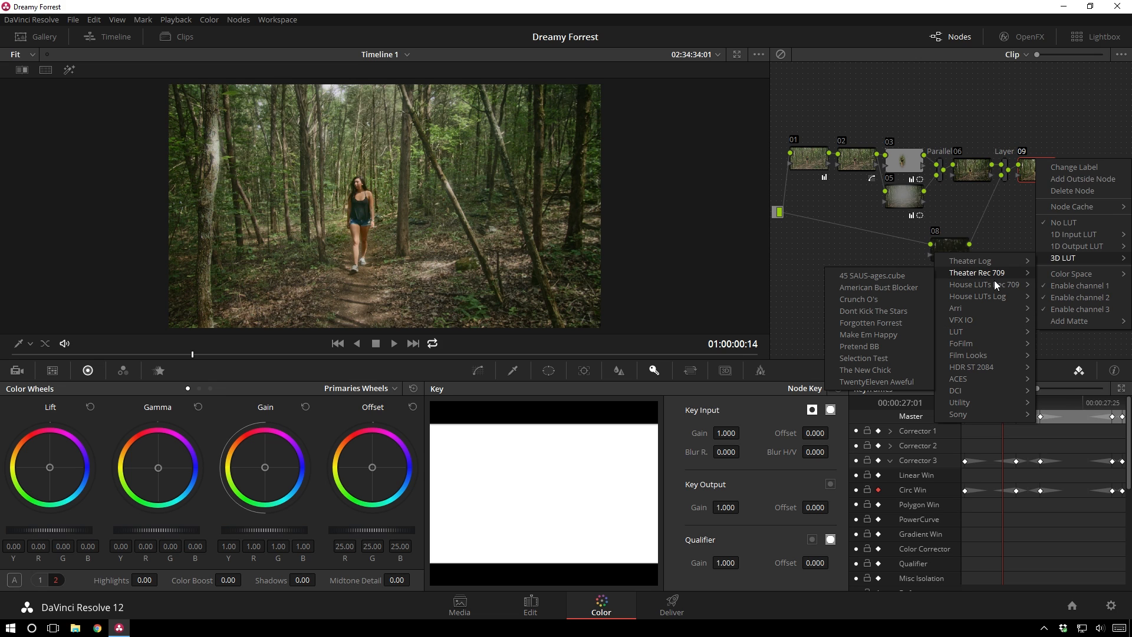
{"action": "mouse_move", "coordinate": [985, 285]}
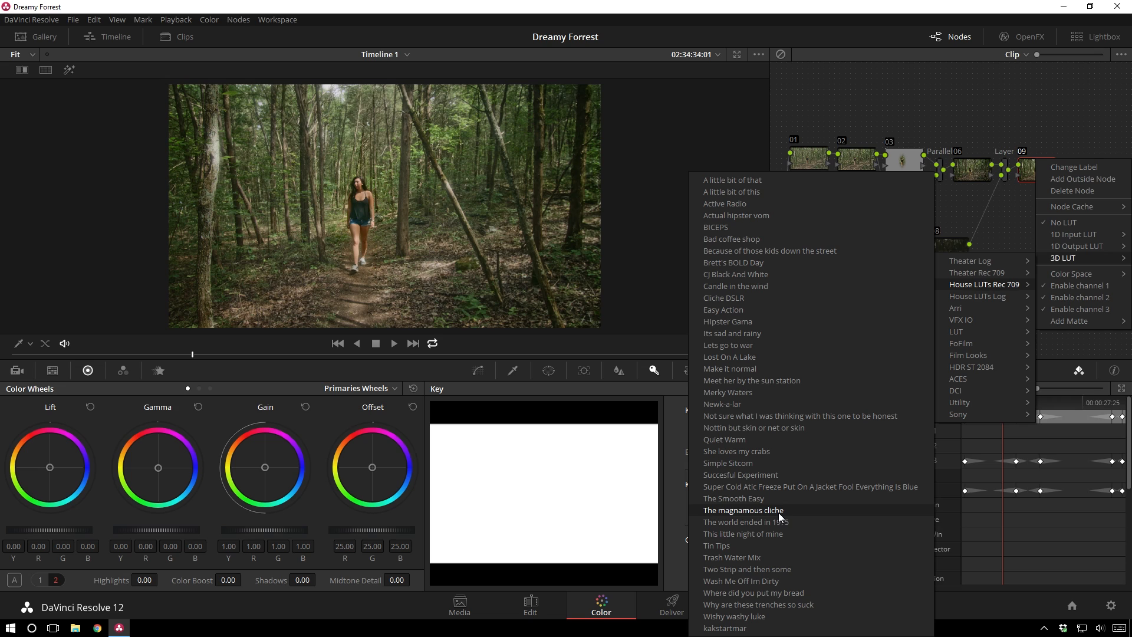
{"action": "mouse_move", "coordinate": [805, 514]}
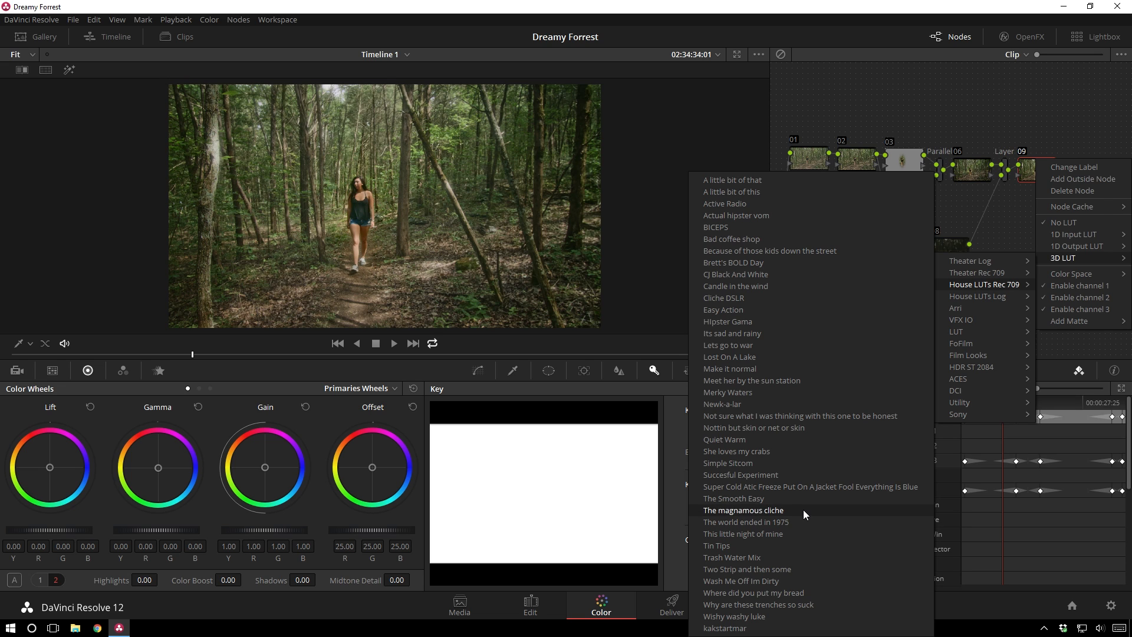
{"action": "mouse_move", "coordinate": [741, 569]}
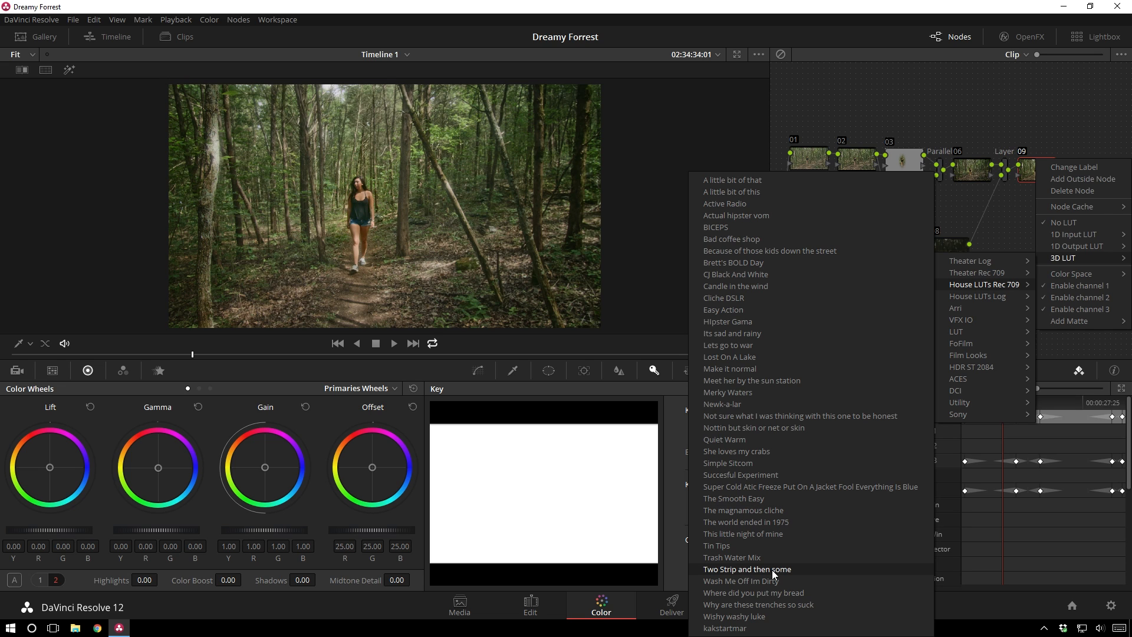
{"action": "left_click", "coordinate": [743, 570]}
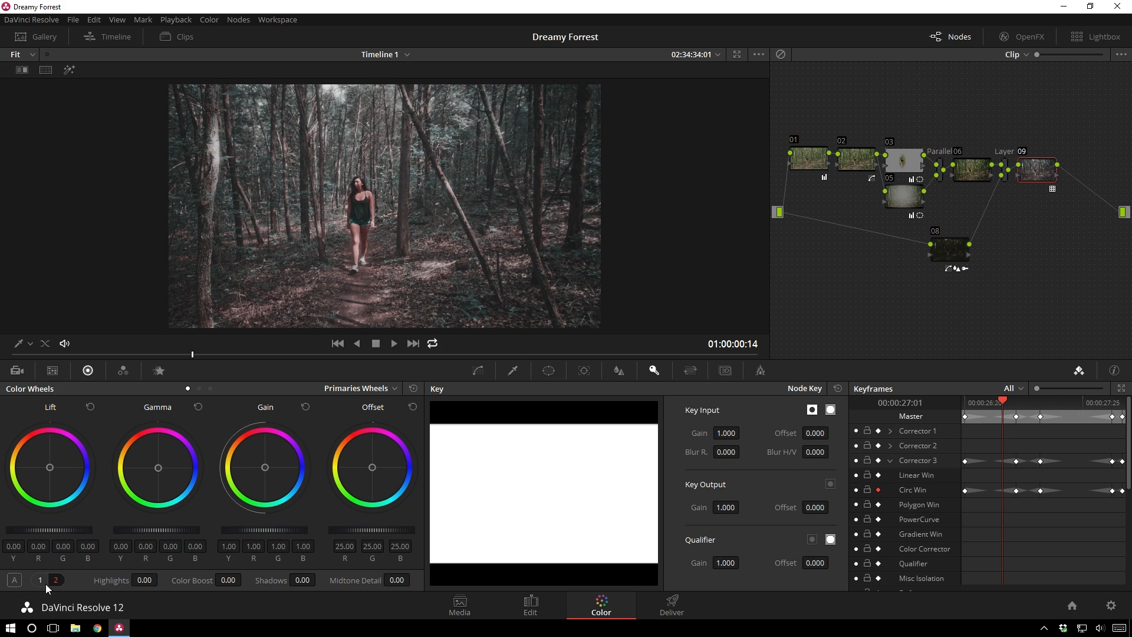
Step: Reduce the LUT node's Key Output Gain so its look blends in less strongly
{"action": "left_click", "coordinate": [37, 579]}
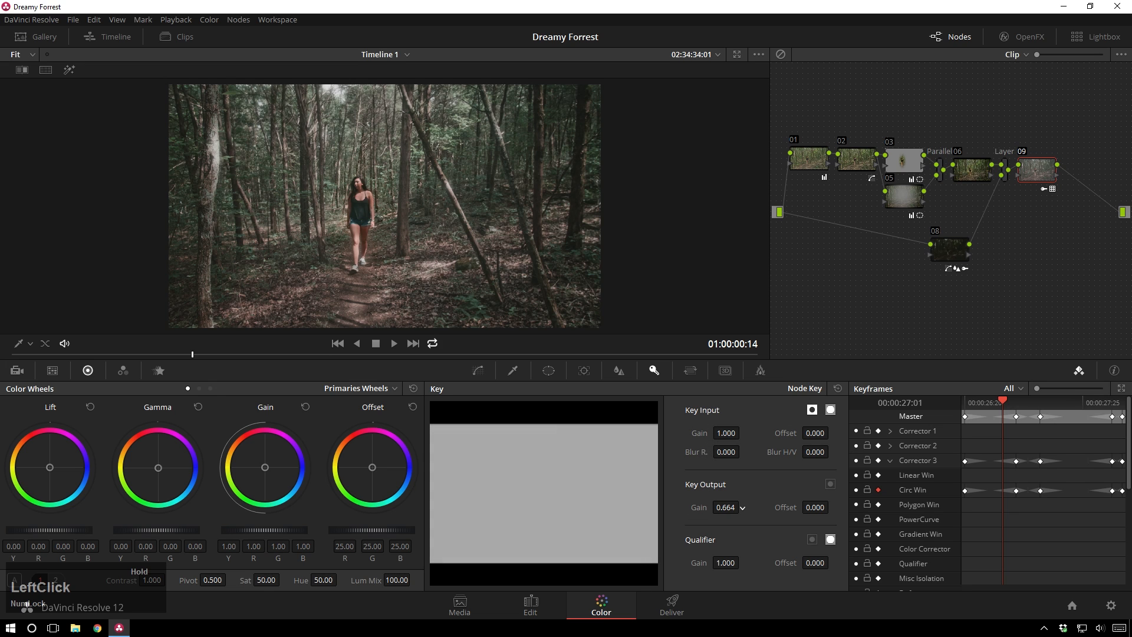
{"action": "left_click_drag", "start_coordinate": [725, 507], "coordinate": [711, 507]}
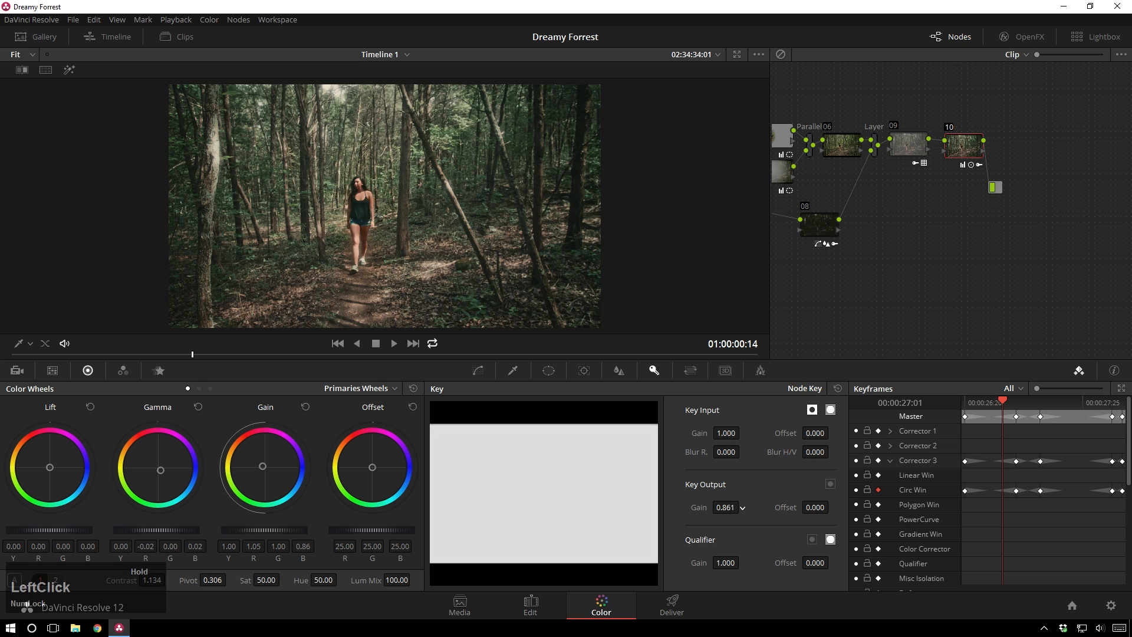
Step: Pull a touch of red out of the Lift and tint the Gamma slightly cooler on node 10
{"action": "left_click", "coordinate": [907, 144]}
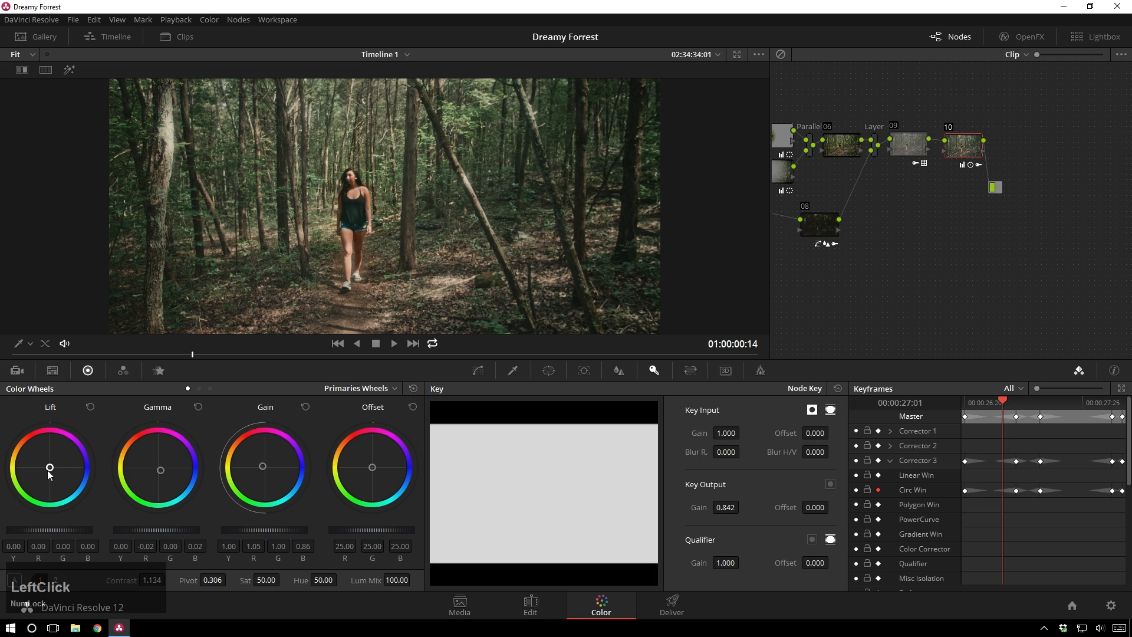
{"action": "left_click_drag", "start_coordinate": [49, 467], "coordinate": [44, 483]}
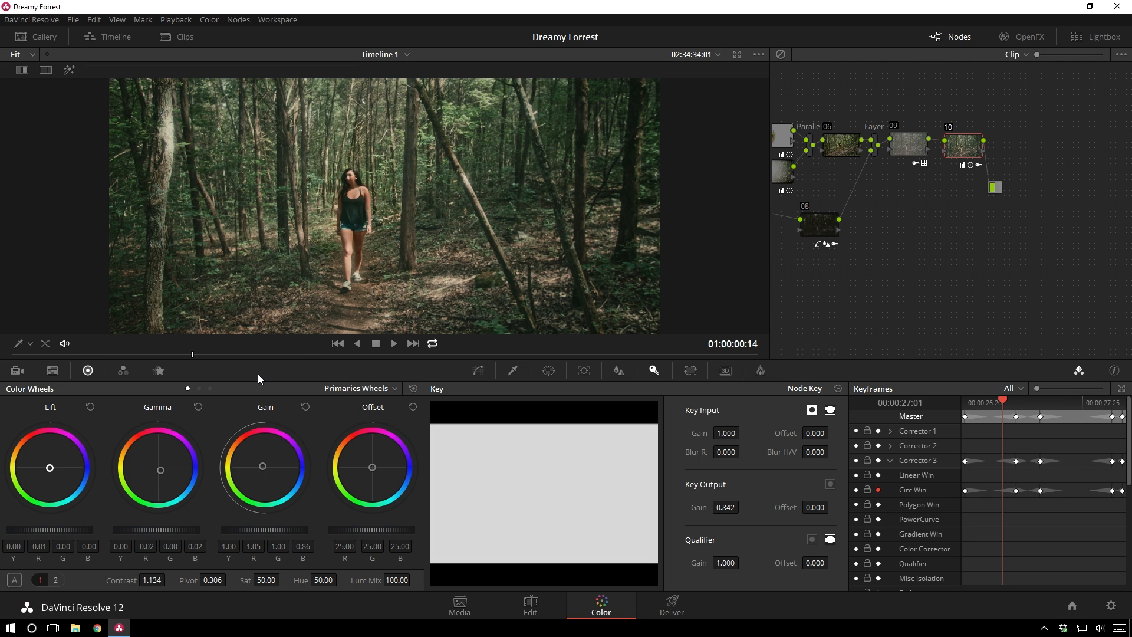
{"action": "mouse_move", "coordinate": [439, 443]}
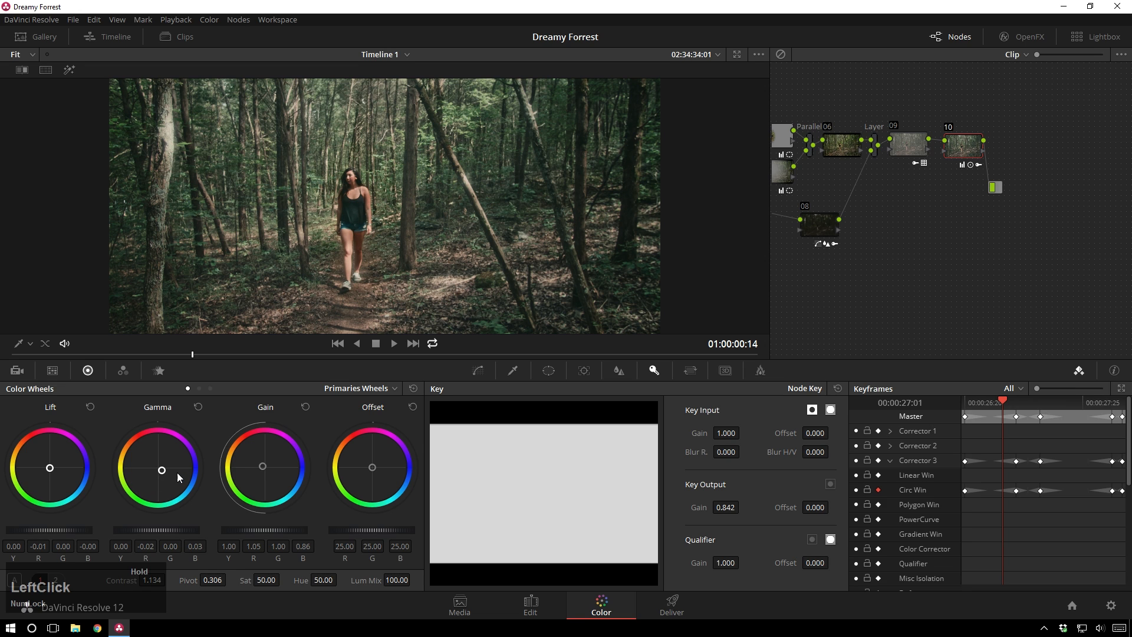
{"action": "left_click_drag", "start_coordinate": [263, 466], "coordinate": [261, 468]}
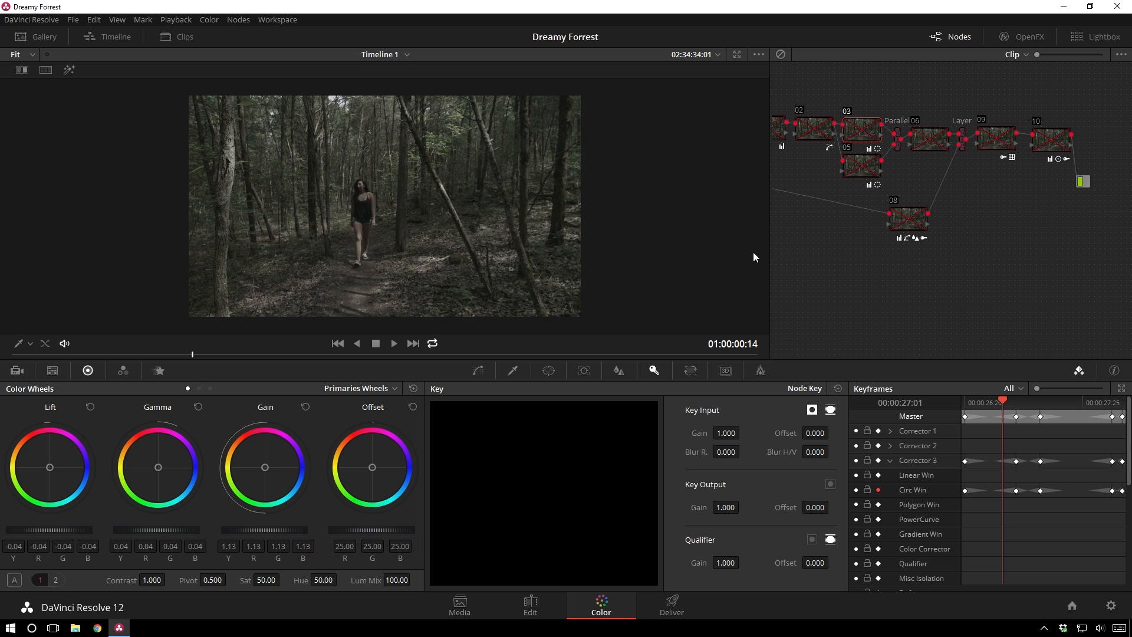
{"action": "mouse_move", "coordinate": [727, 281]}
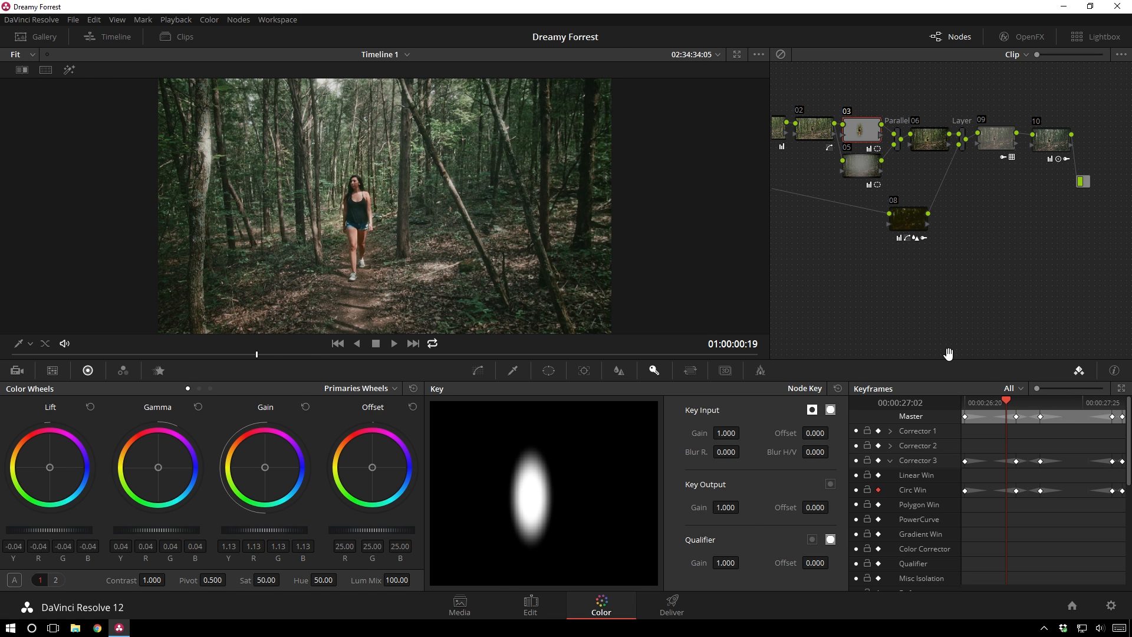
Step: Pan the node graph to bring the end of the node tree into view
{"action": "left_click_drag", "start_coordinate": [1051, 134], "coordinate": [982, 190]}
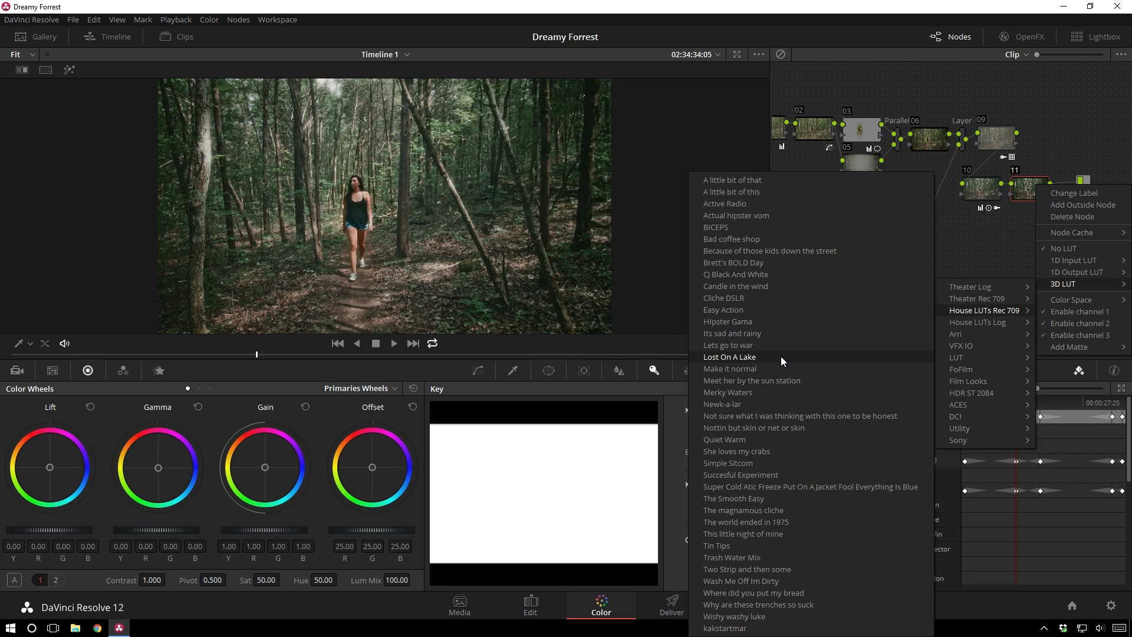
Step: Apply the Lost On A Lake LUT on node 11 and brighten the highlights with master Gain
{"action": "left_click", "coordinate": [729, 356]}
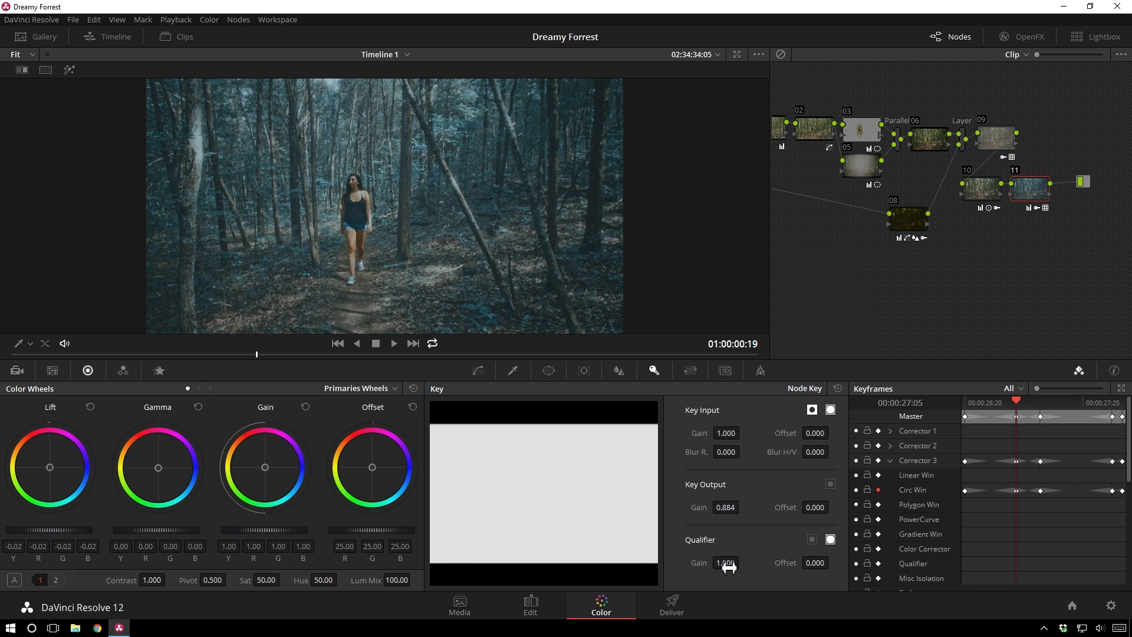
{"action": "left_click_drag", "start_coordinate": [264, 531], "coordinate": [264, 531]}
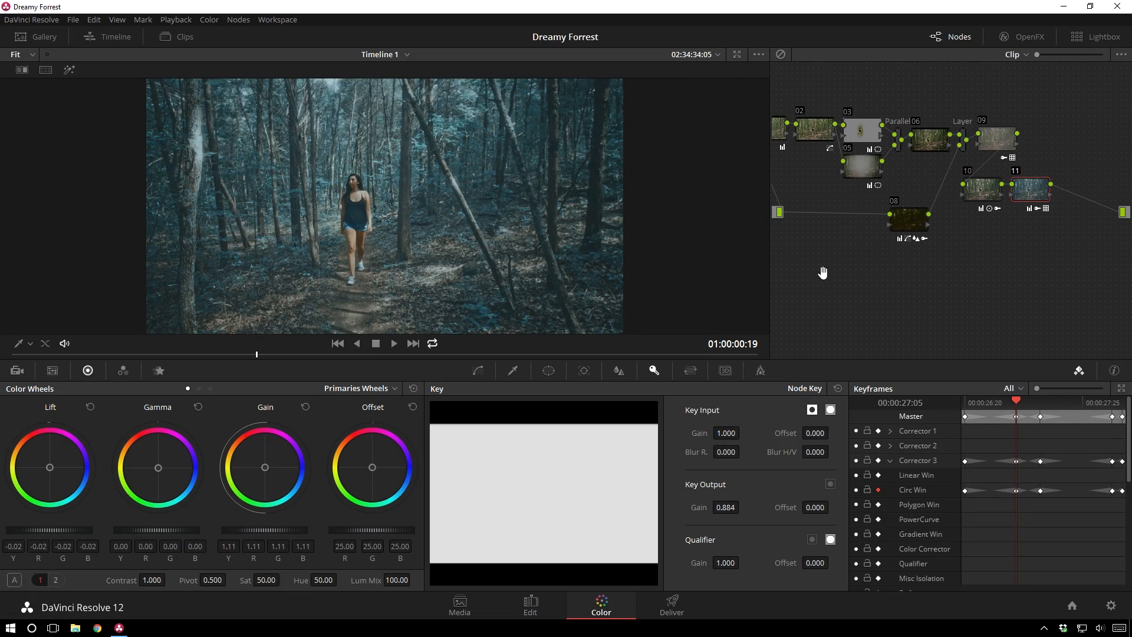
{"action": "mouse_move", "coordinate": [759, 421]}
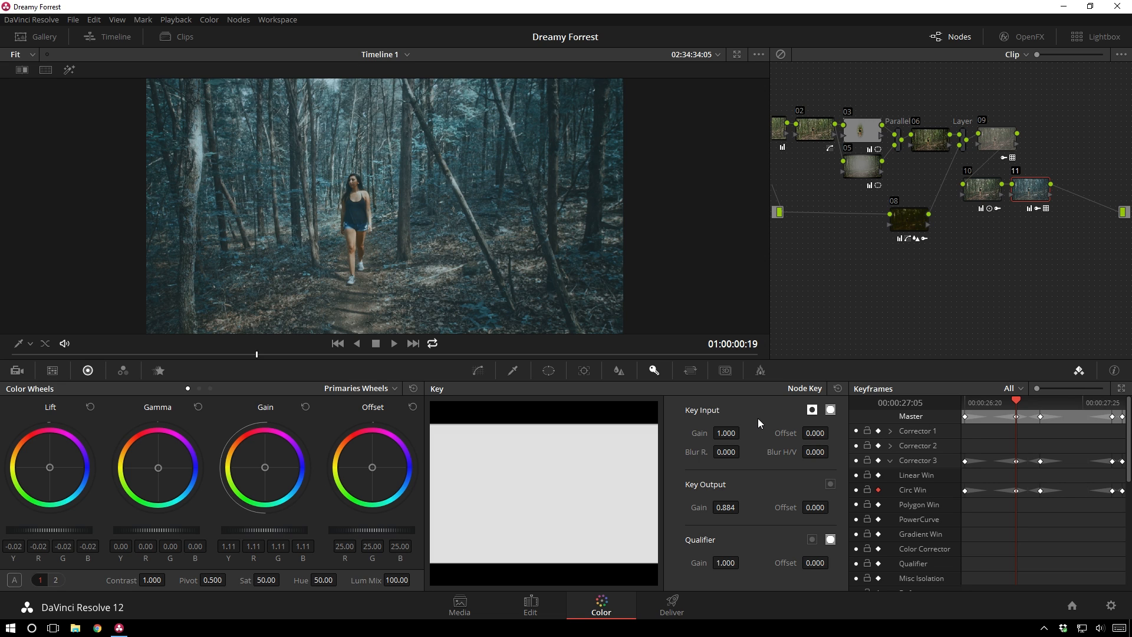
{"action": "mouse_move", "coordinate": [608, 509]}
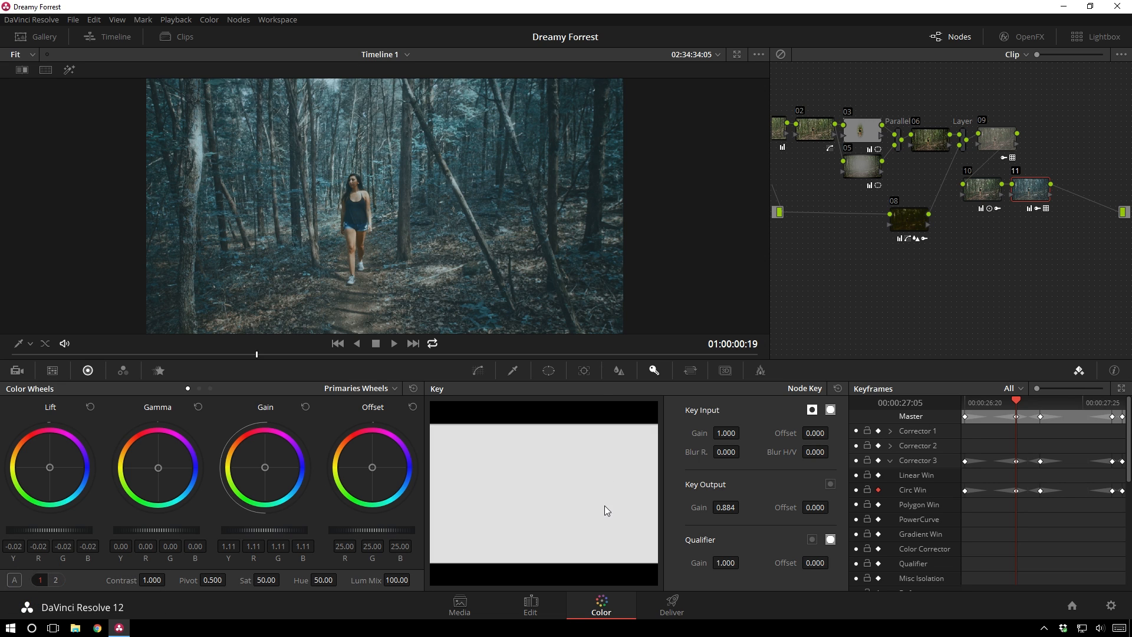
{"action": "mouse_move", "coordinate": [854, 274]}
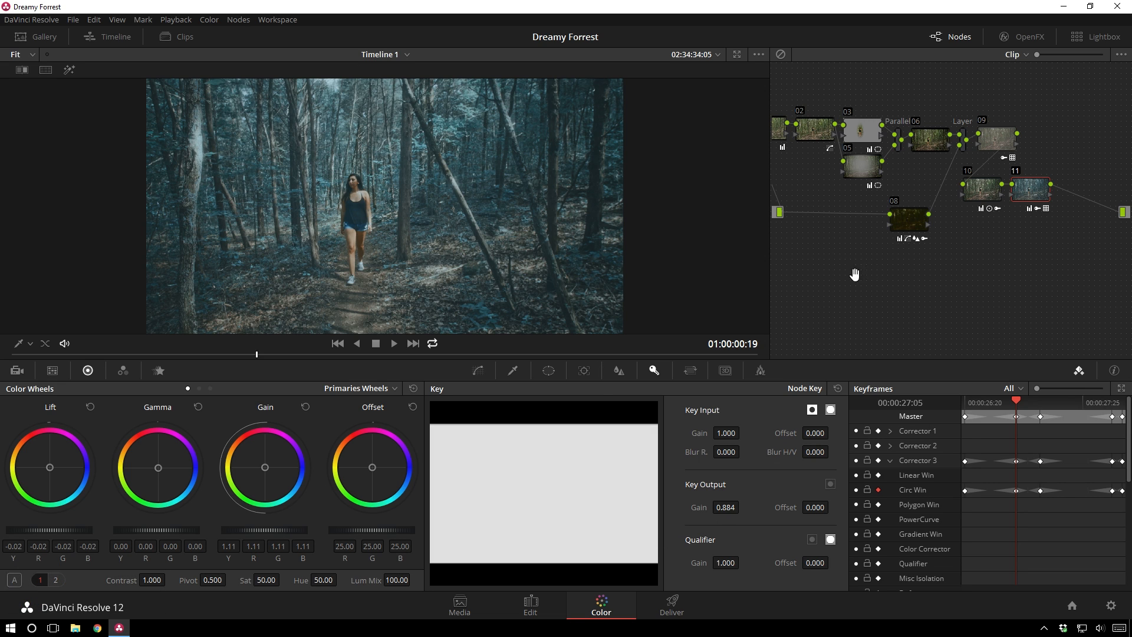
{"action": "left_click", "coordinate": [530, 604]}
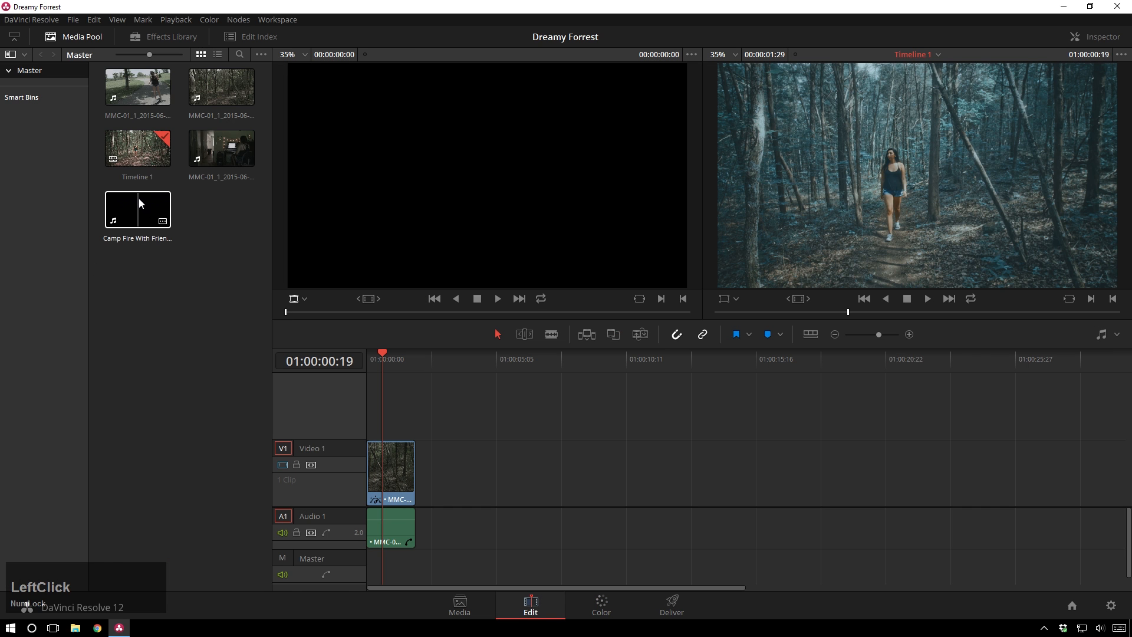
Step: Layer the Camp Fire With Friends clip on V2, screen-blend it, and take it to colour grading
{"action": "left_click", "coordinate": [137, 210]}
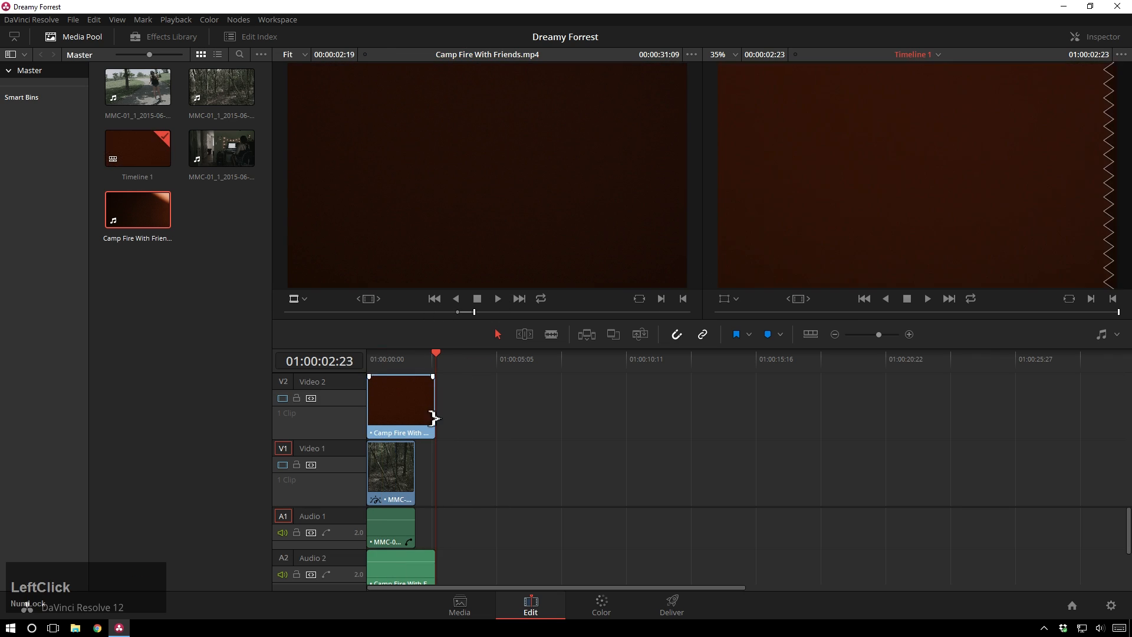
{"action": "left_click", "coordinate": [1123, 54]}
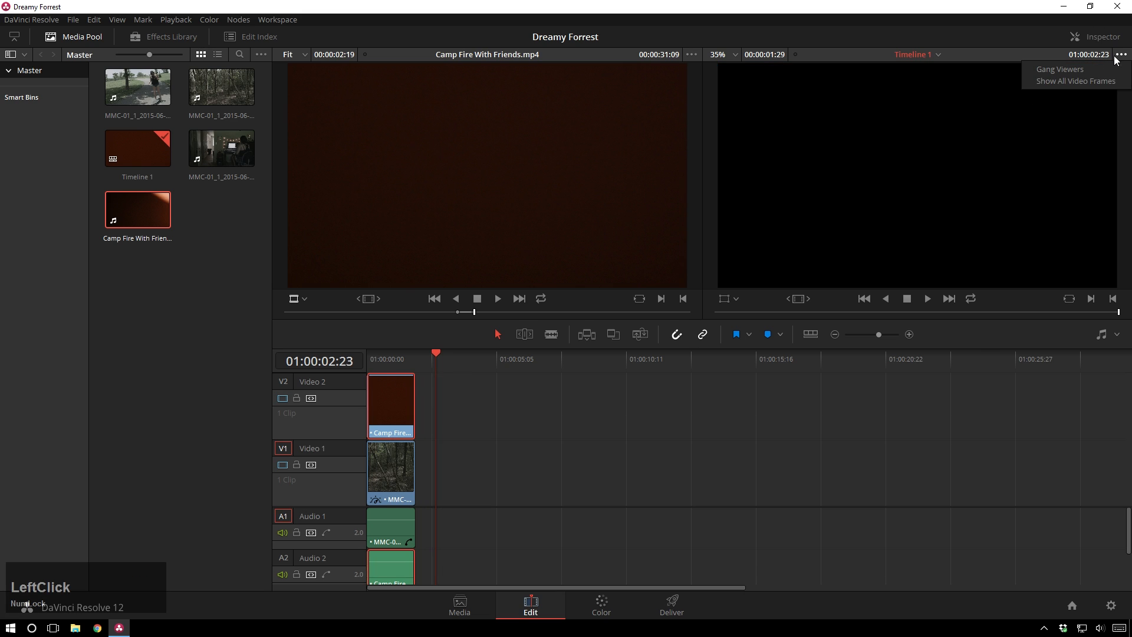
{"action": "left_click", "coordinate": [1103, 36]}
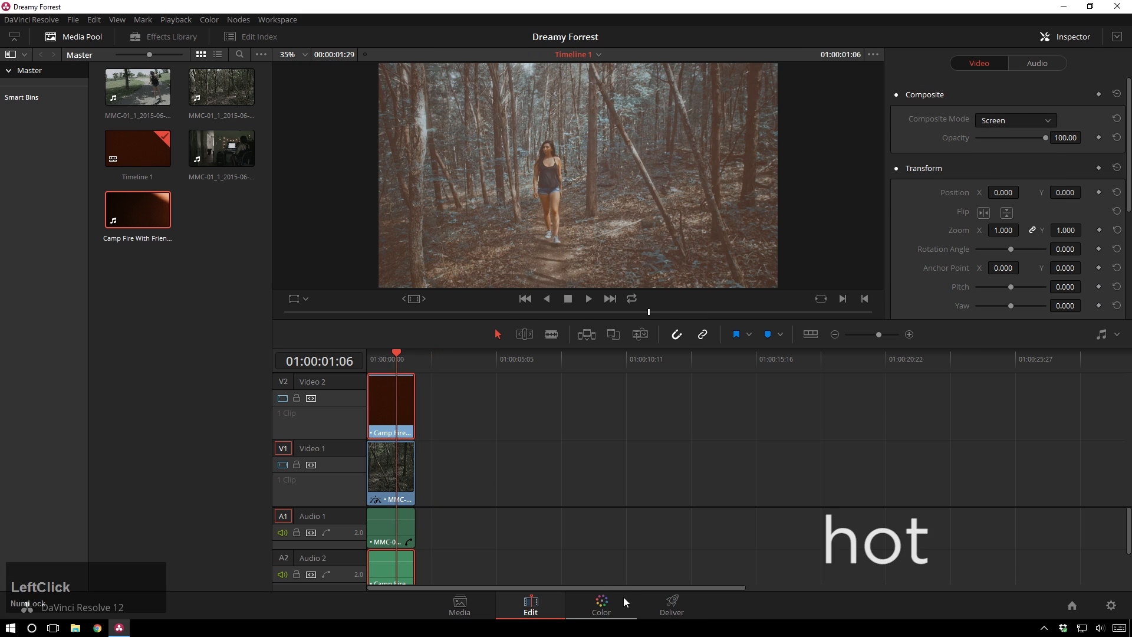
{"action": "left_click", "coordinate": [600, 601]}
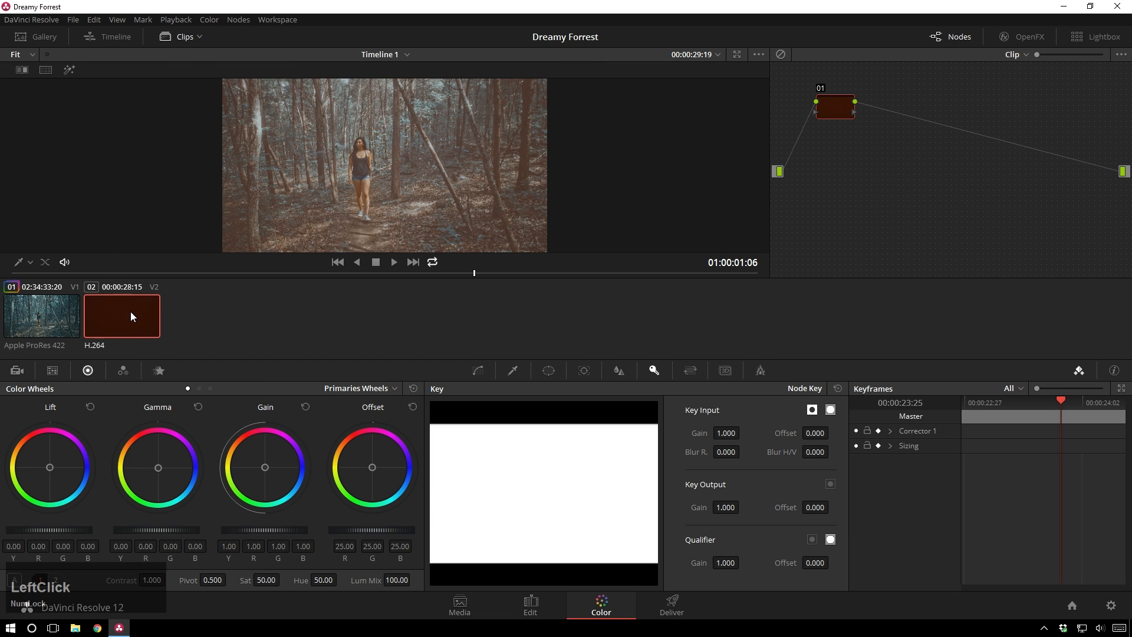